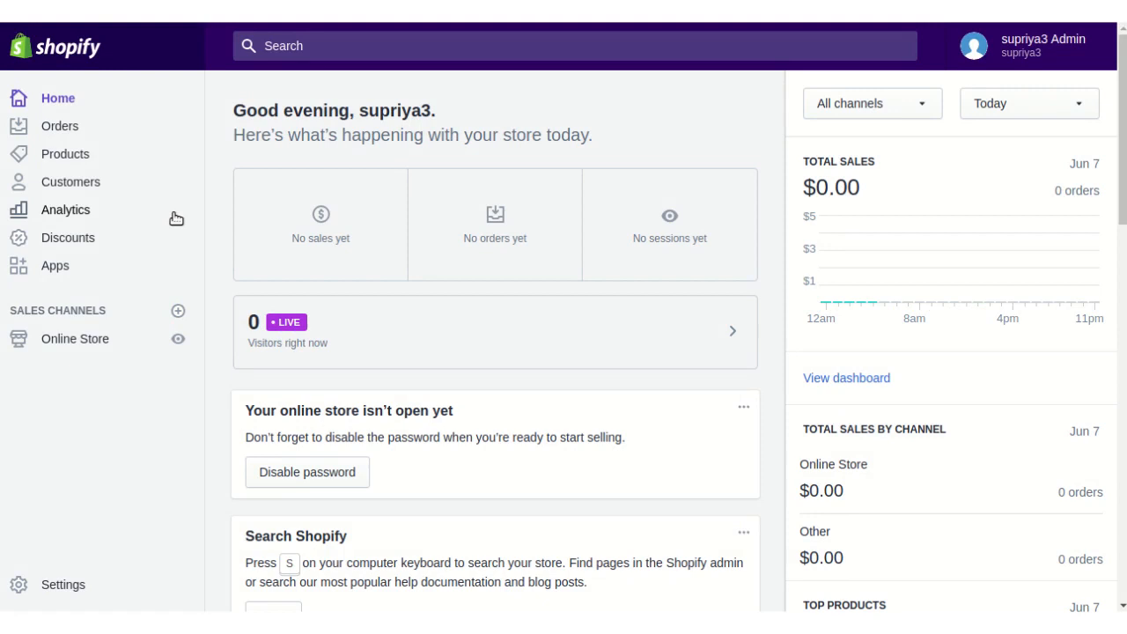
mouse_move(54, 265)
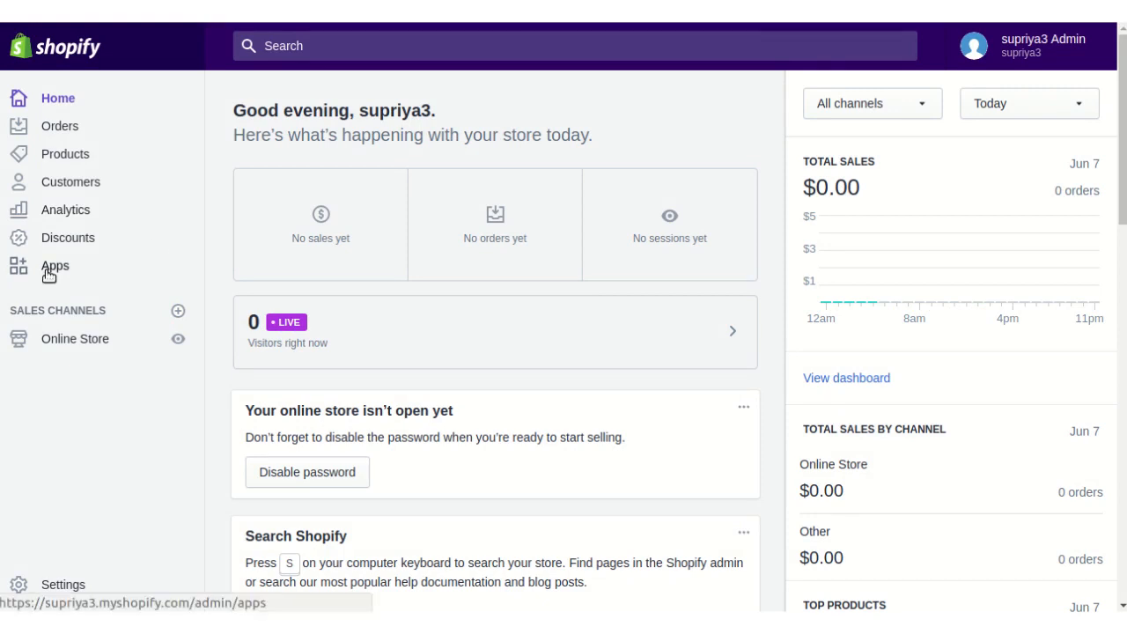
Open the Apps page from the Shopify admin sidebar.
click(55, 266)
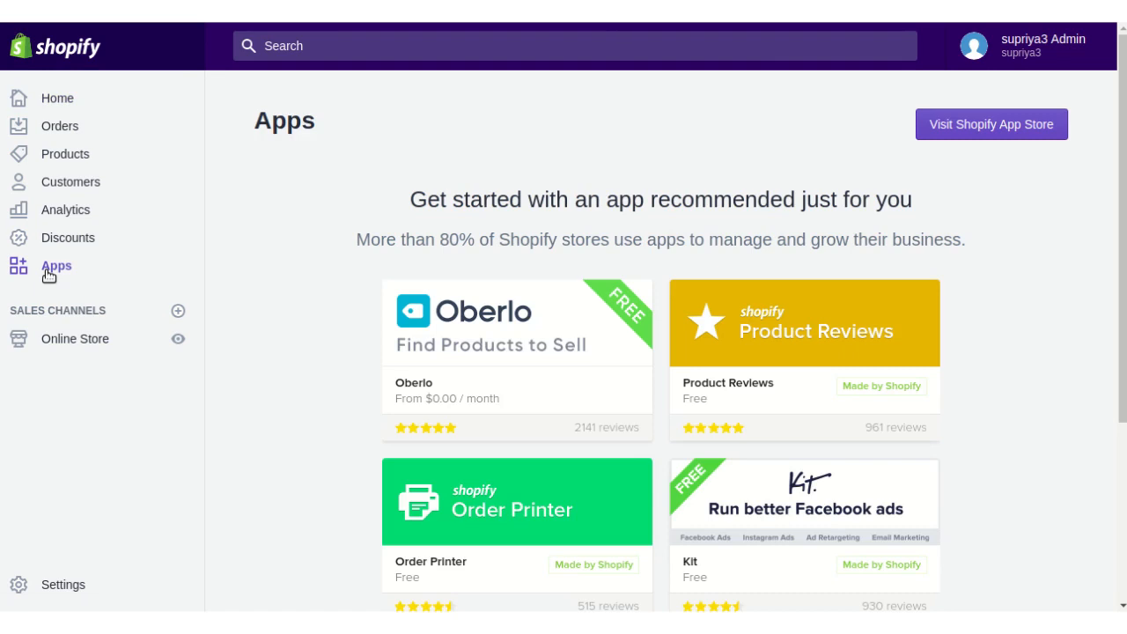
mouse_move(968, 132)
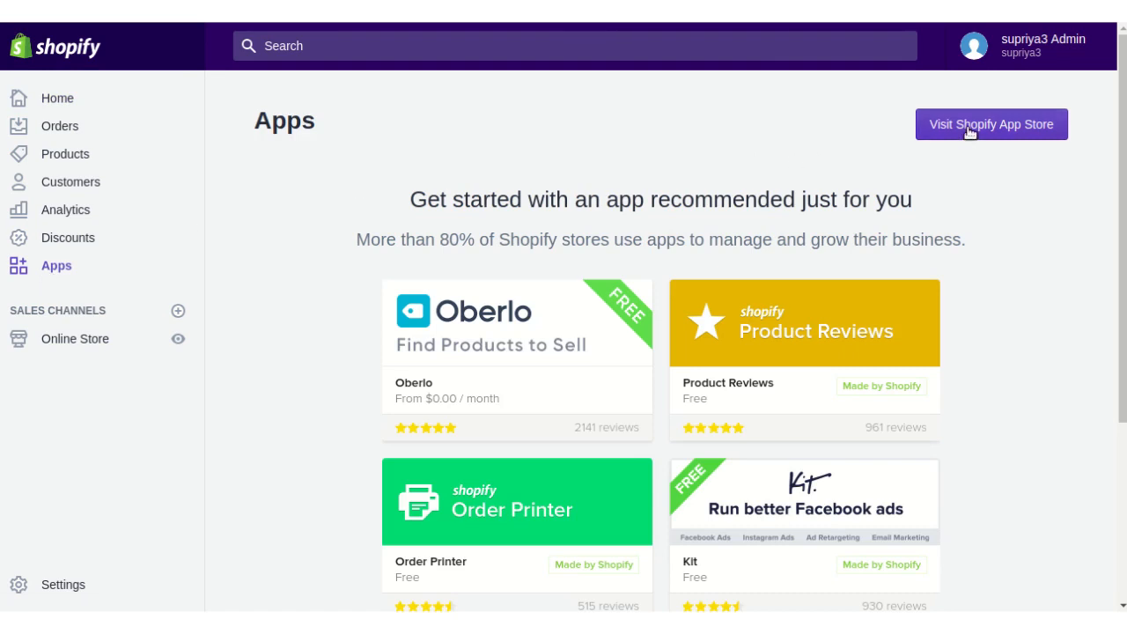
Search the Shopify App Store for 'Multivendor' and pick the Multi Vendor Marketplace suggestion.
click(991, 124)
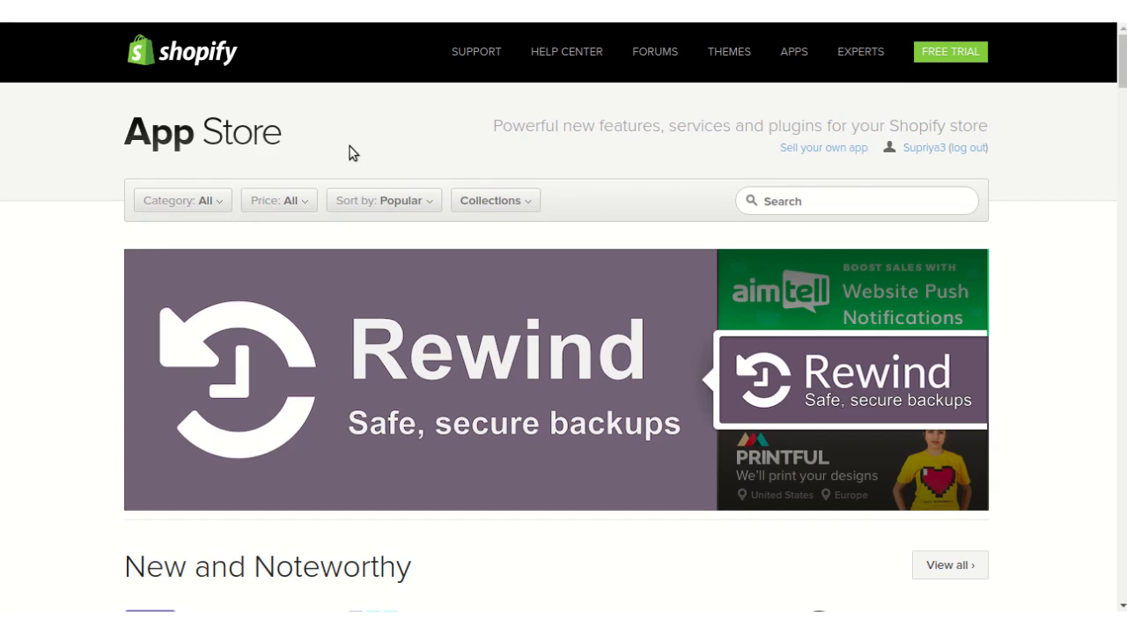
mouse_move(789, 212)
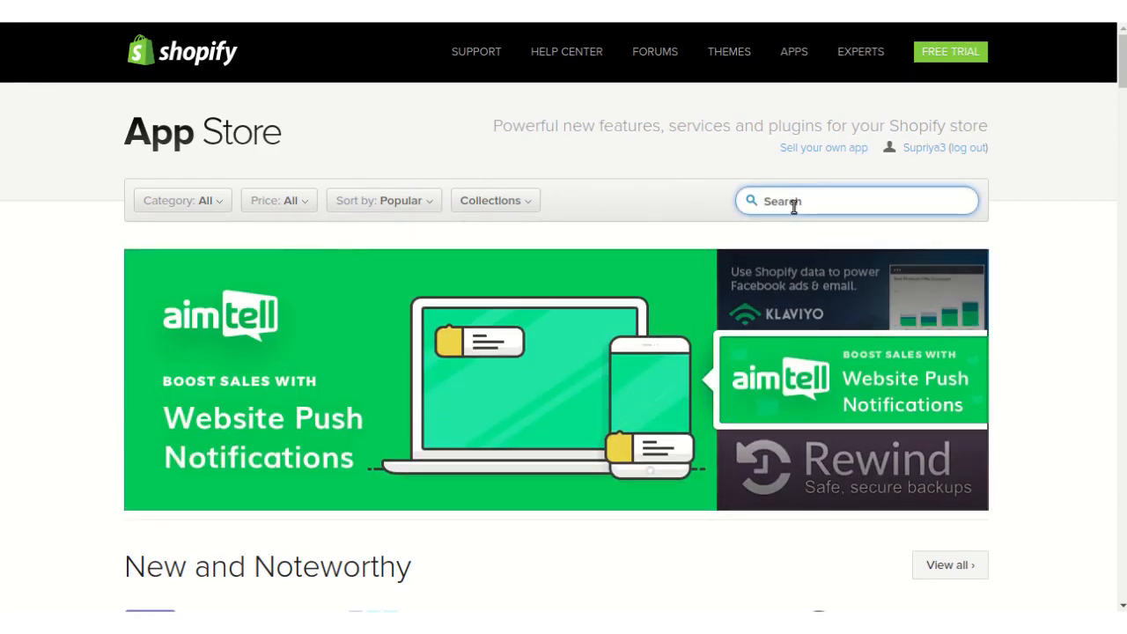
text(M)
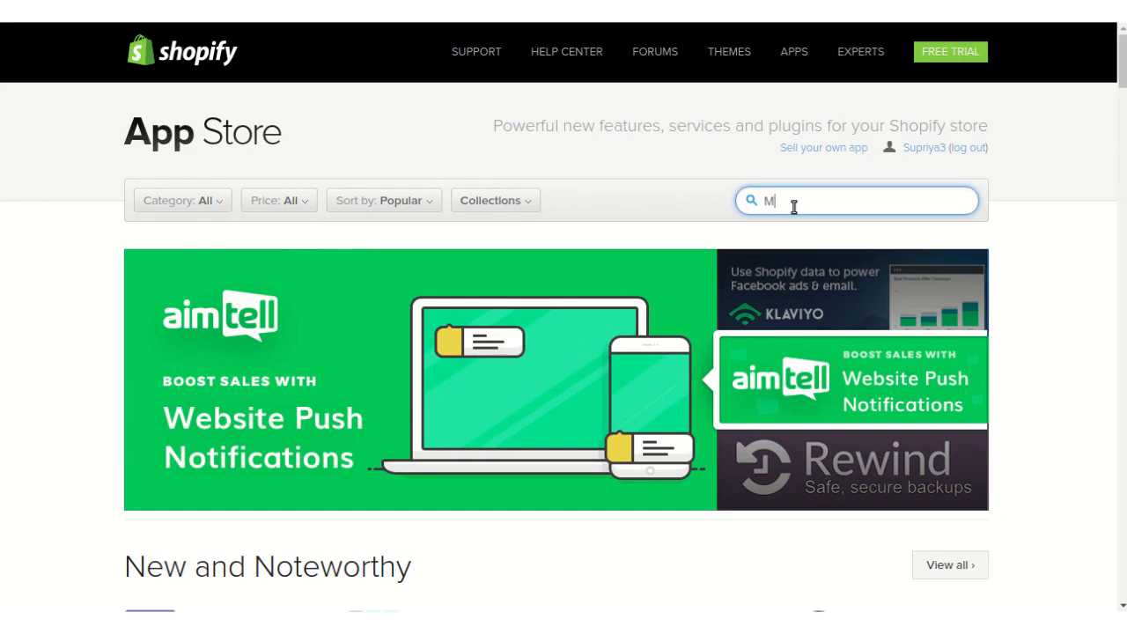
text(ulti)
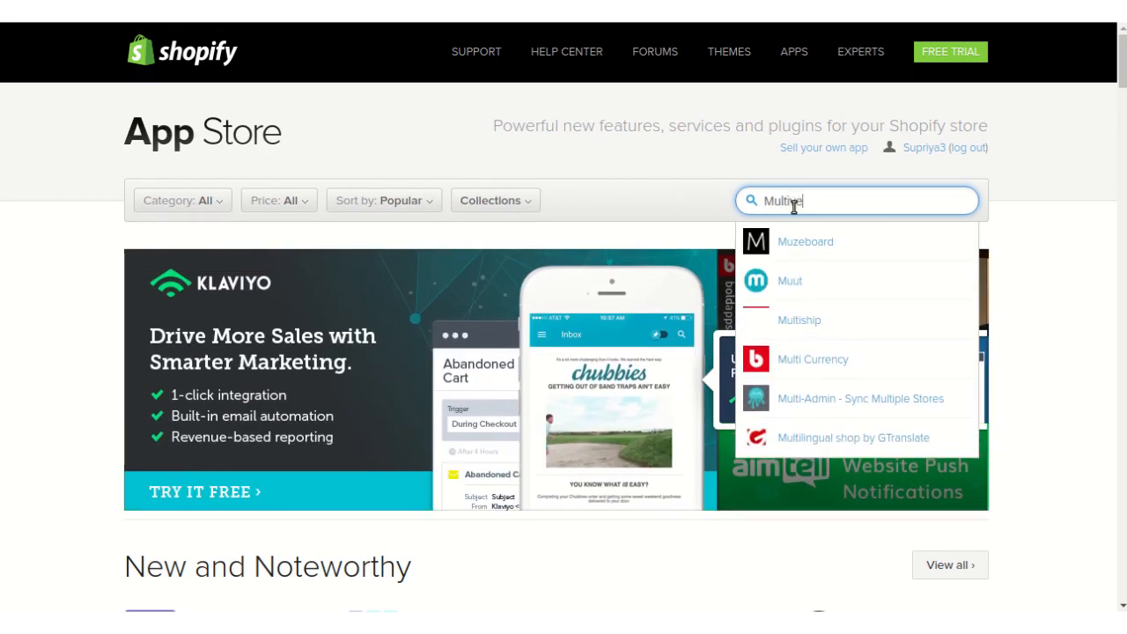
text(vendor)
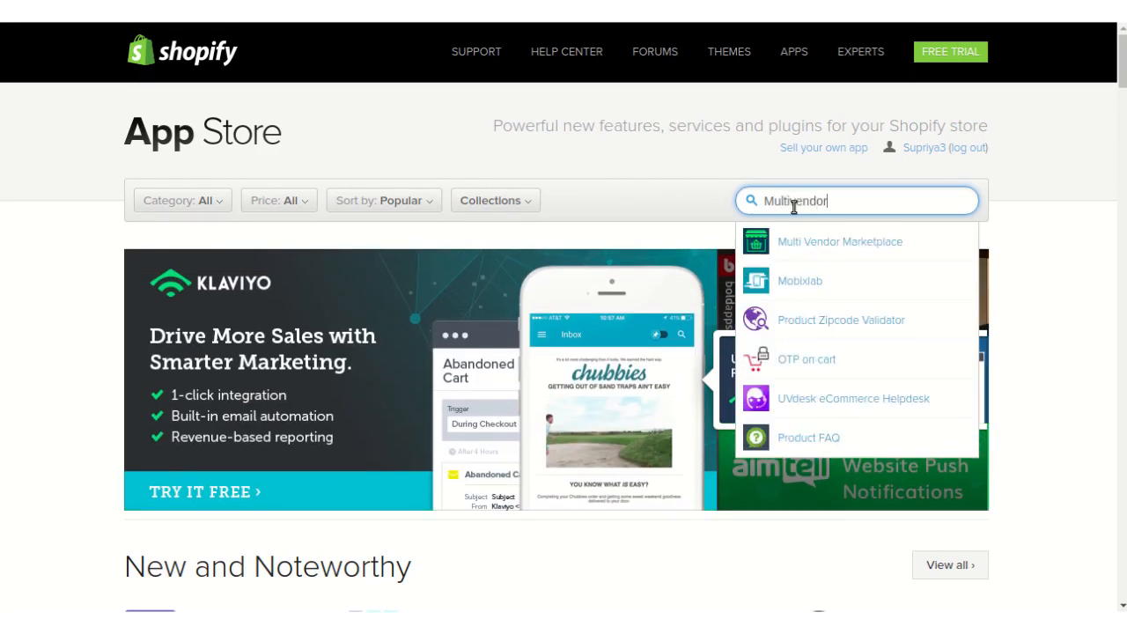
click(839, 242)
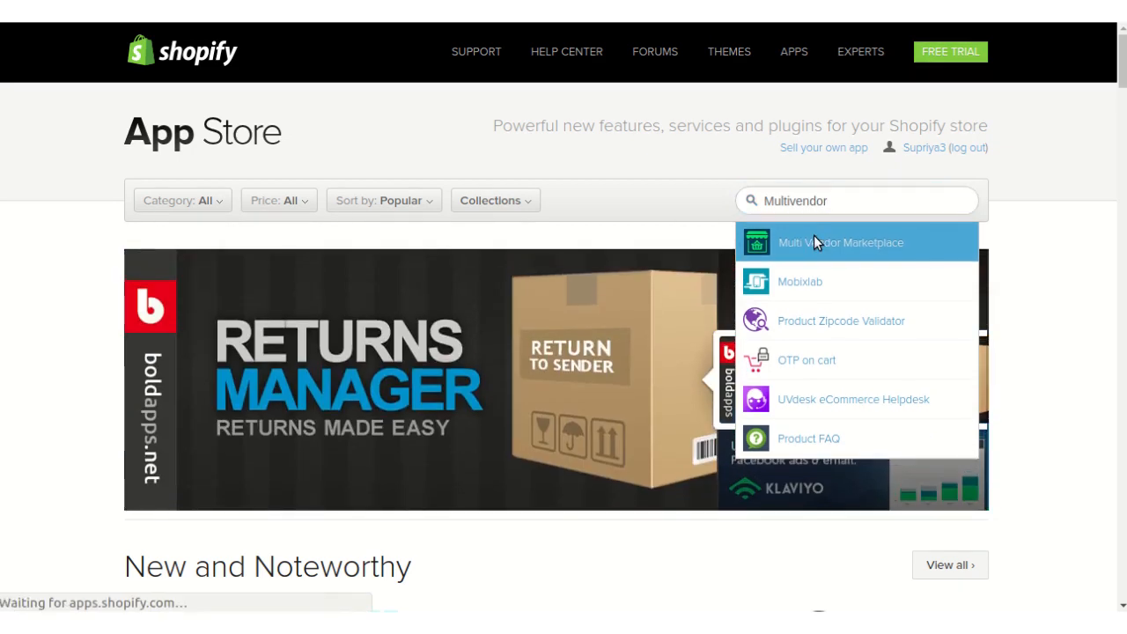
Open the Multi Vendor Marketplace listing and start its installation with Get.
click(840, 242)
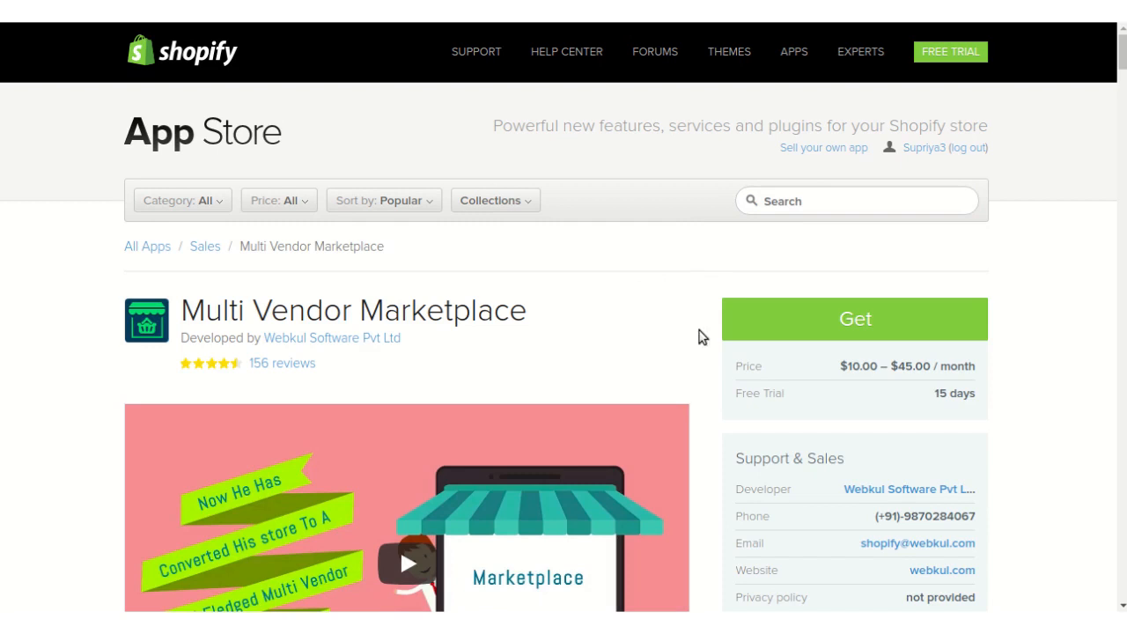
mouse_move(867, 327)
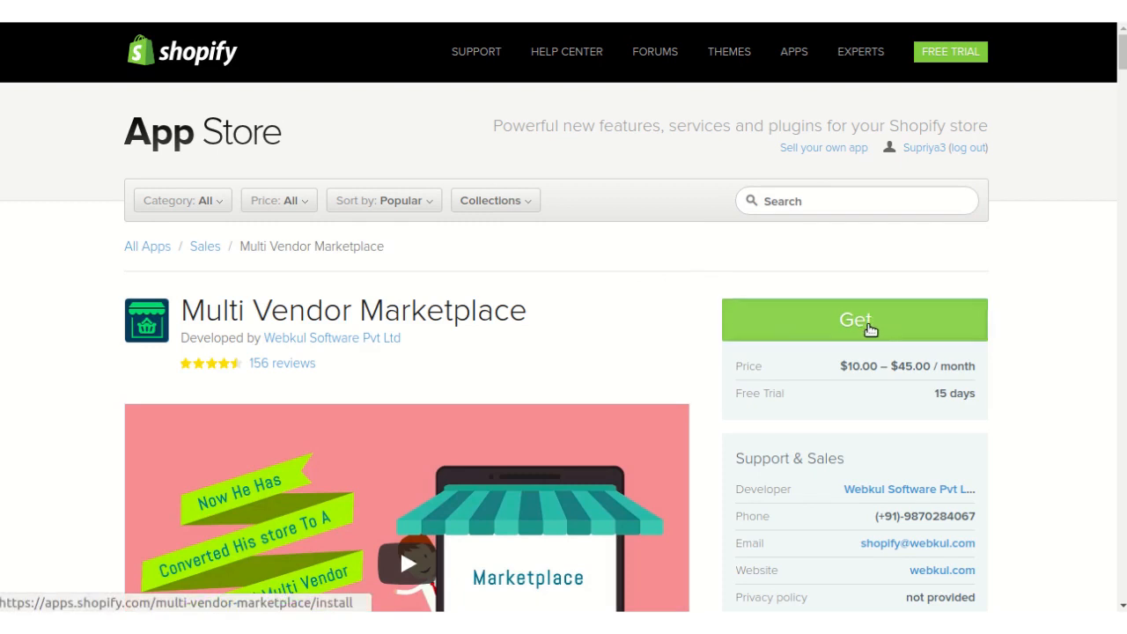
click(854, 319)
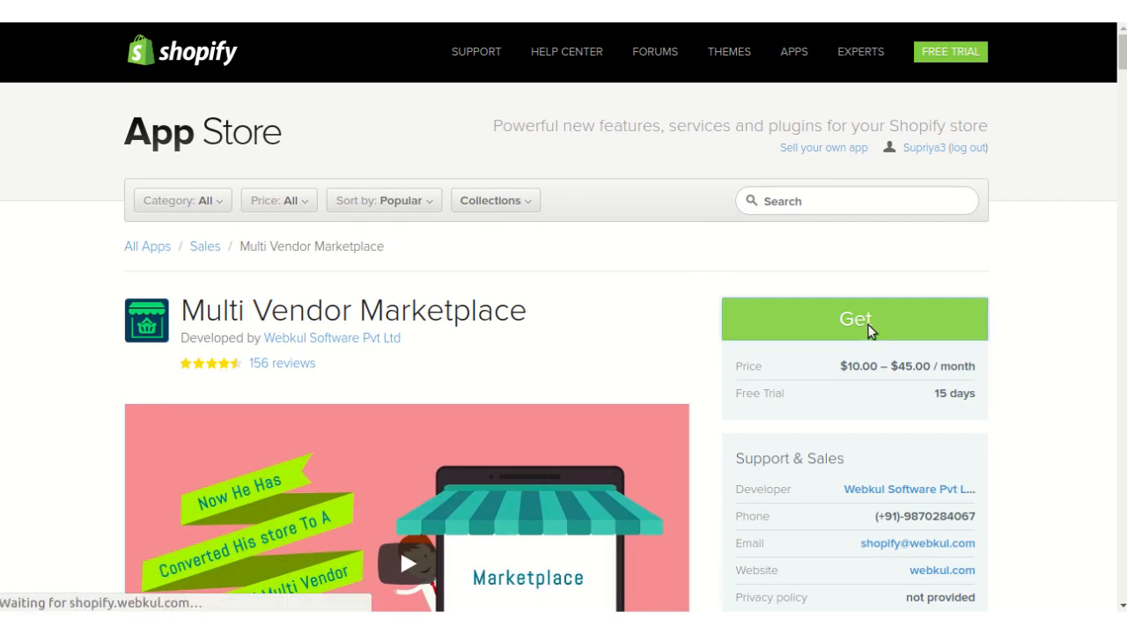
click(854, 319)
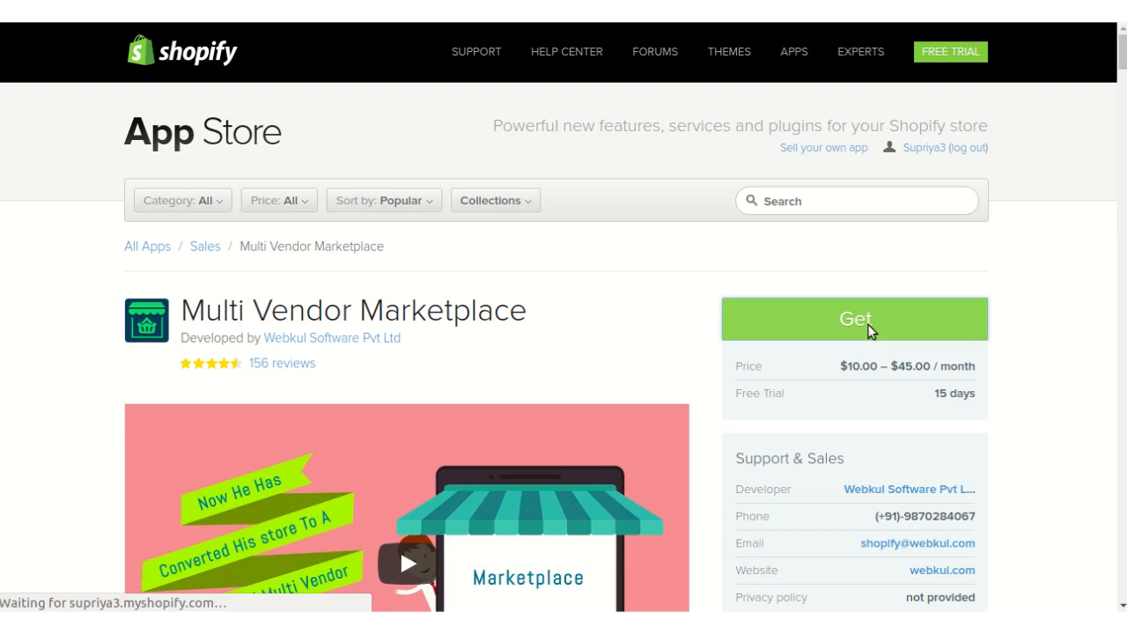
click(854, 318)
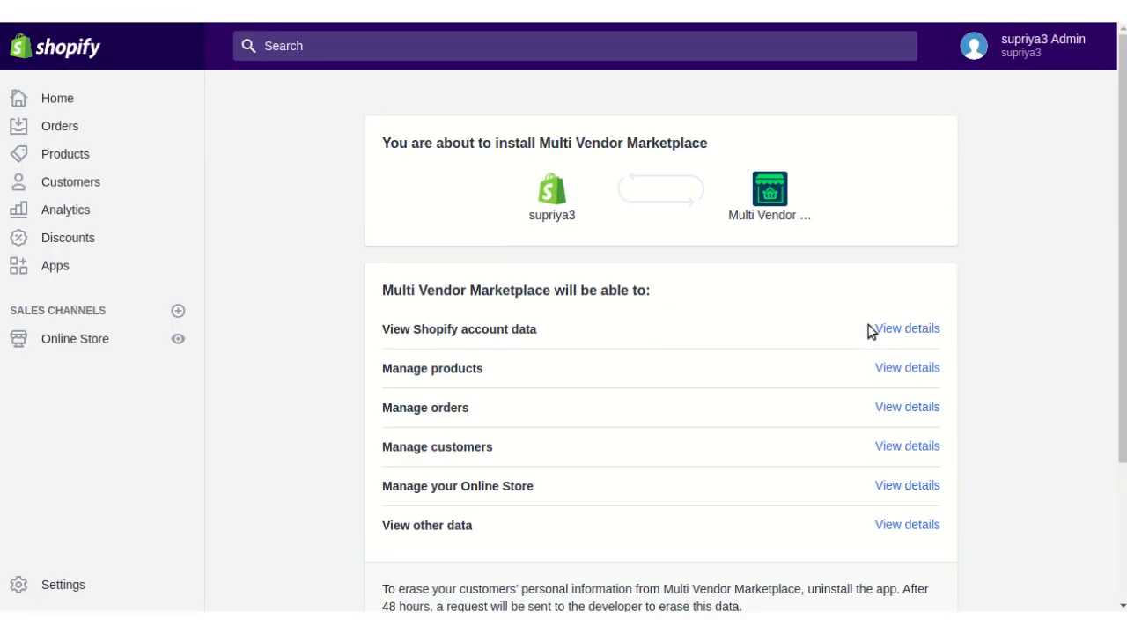
Approve Multi Vendor Marketplace's requested permissions and install the app.
scroll(down, 3)
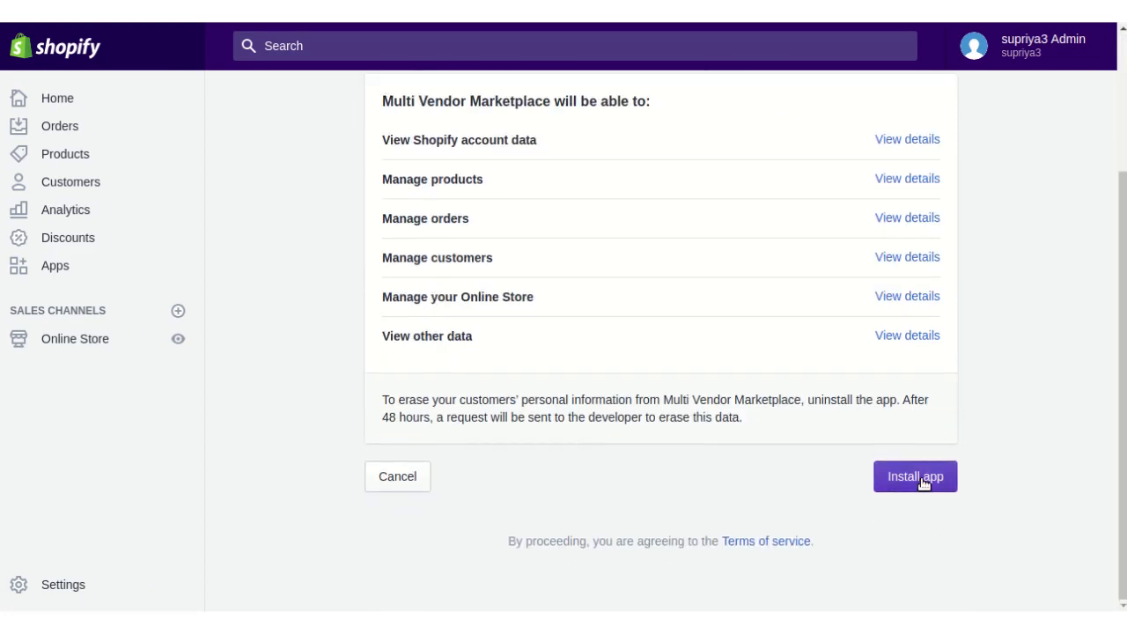
click(915, 476)
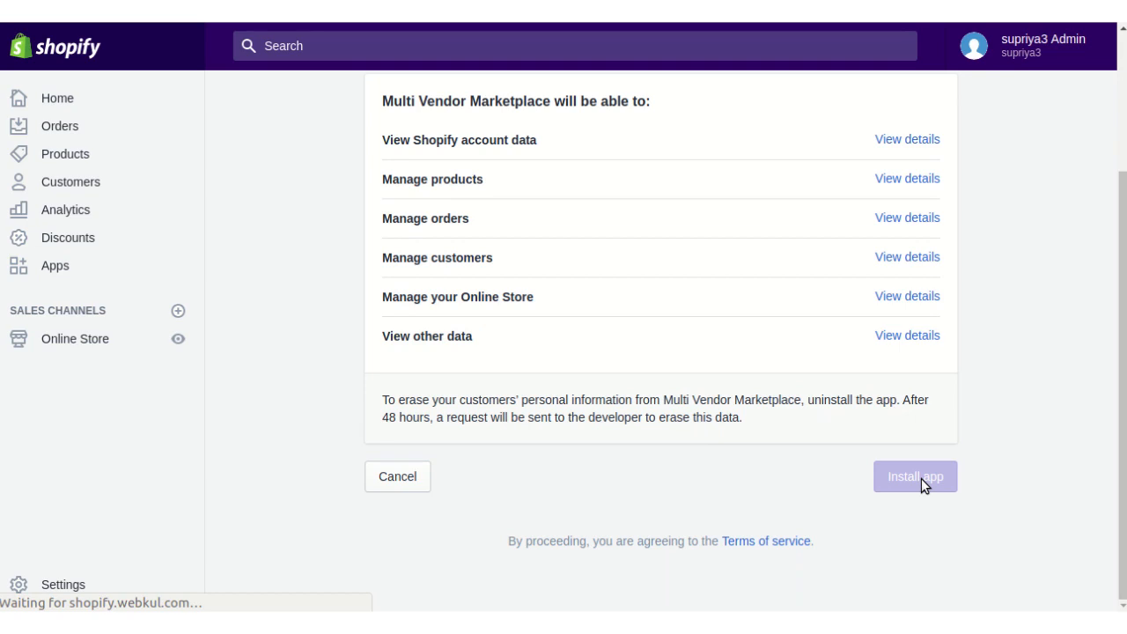
click(914, 476)
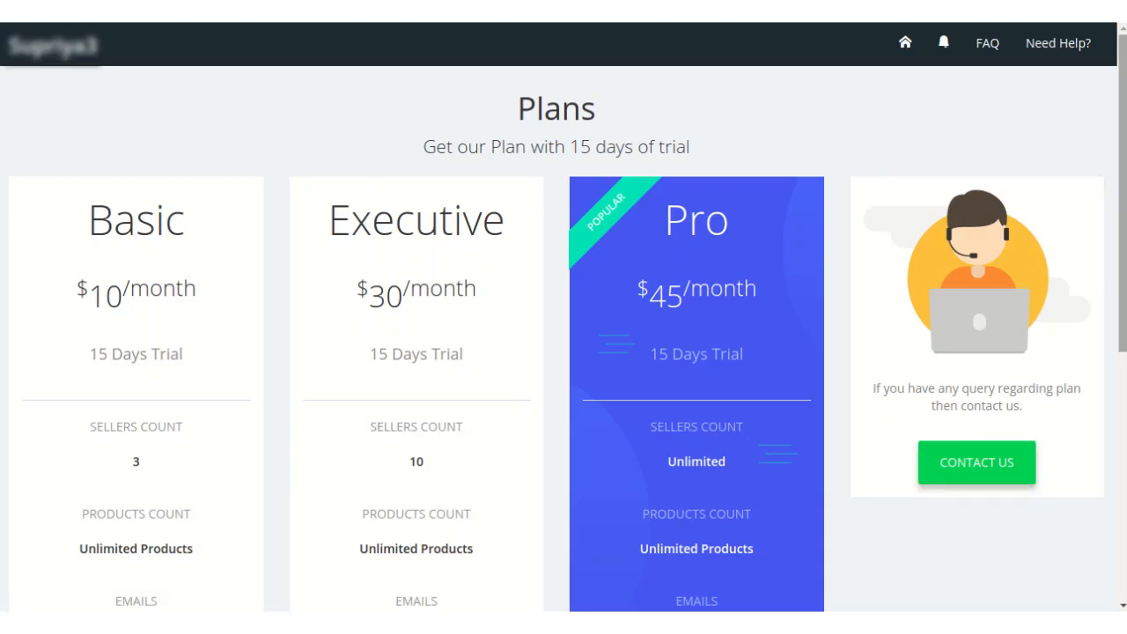
Subscribe to the third pricing plan, Pro, using its Buy Plan button.
scroll(down, 3)
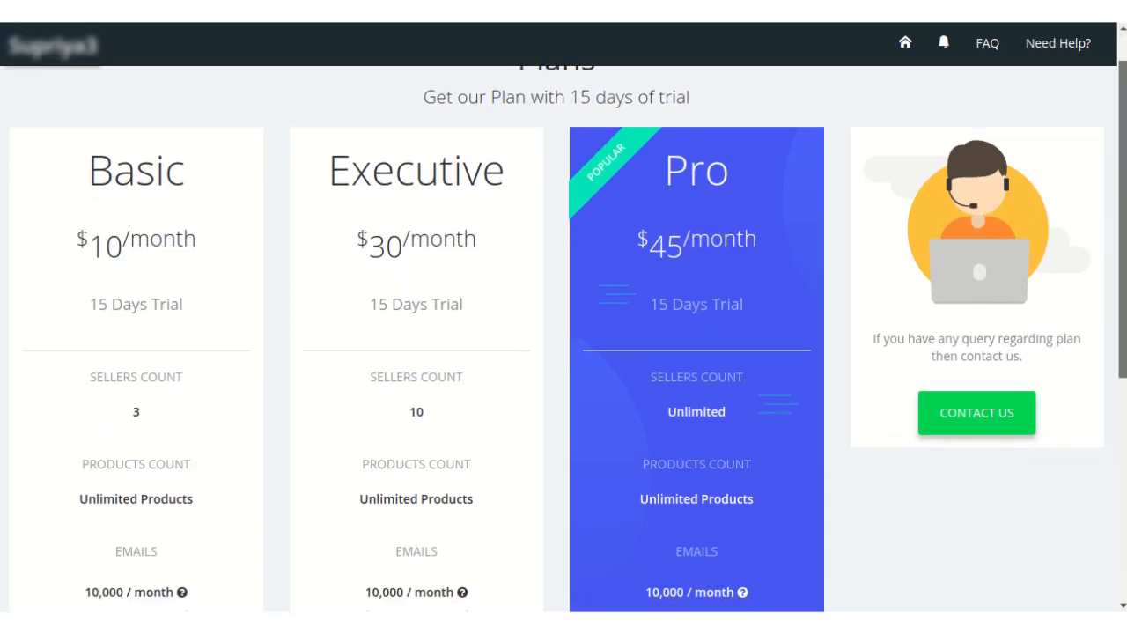
scroll(down, 3)
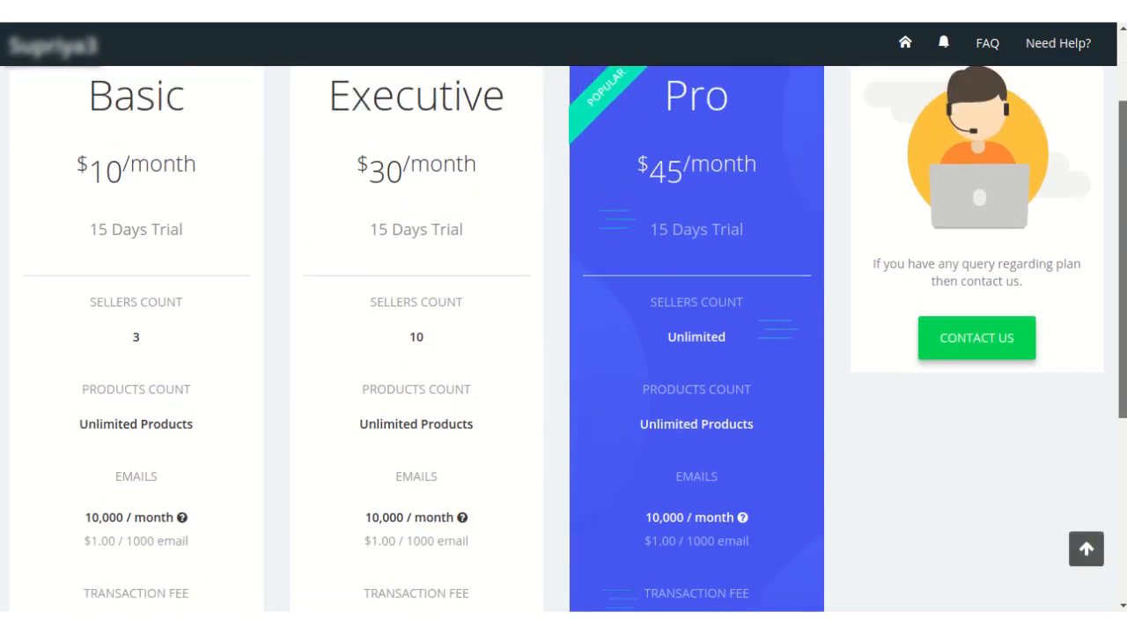
scroll(up, 3)
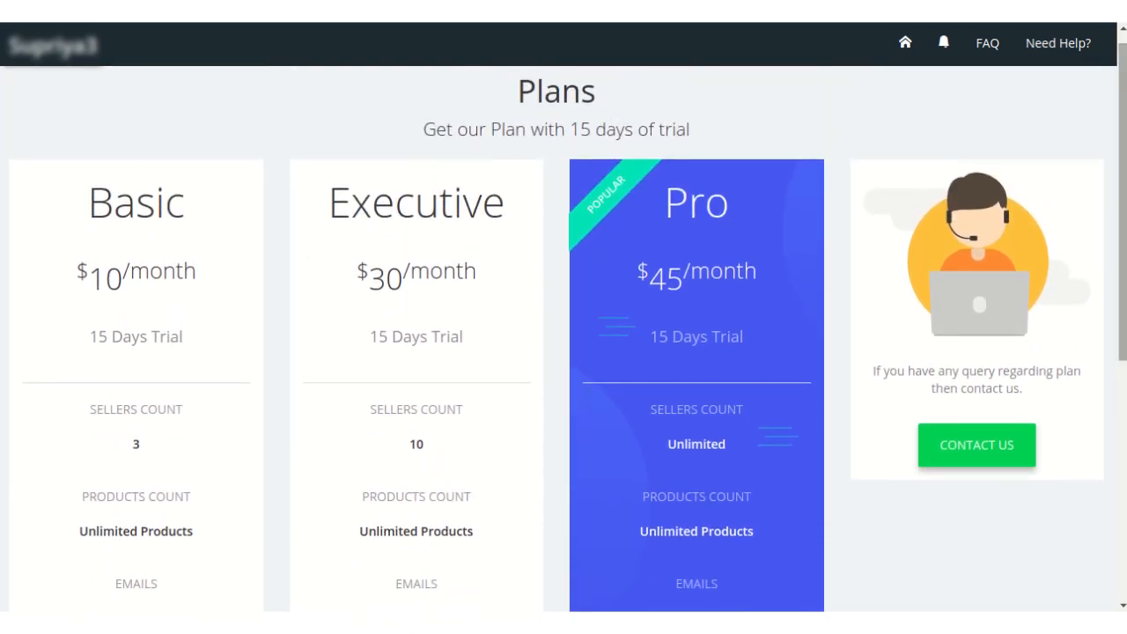
scroll(up, 3)
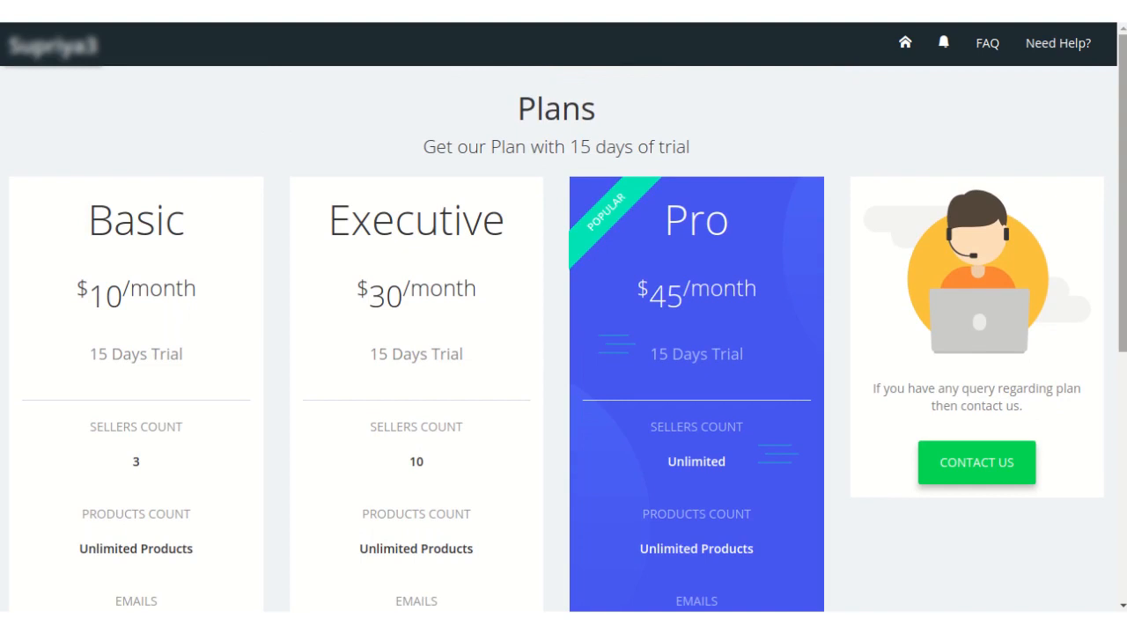
mouse_move(168, 280)
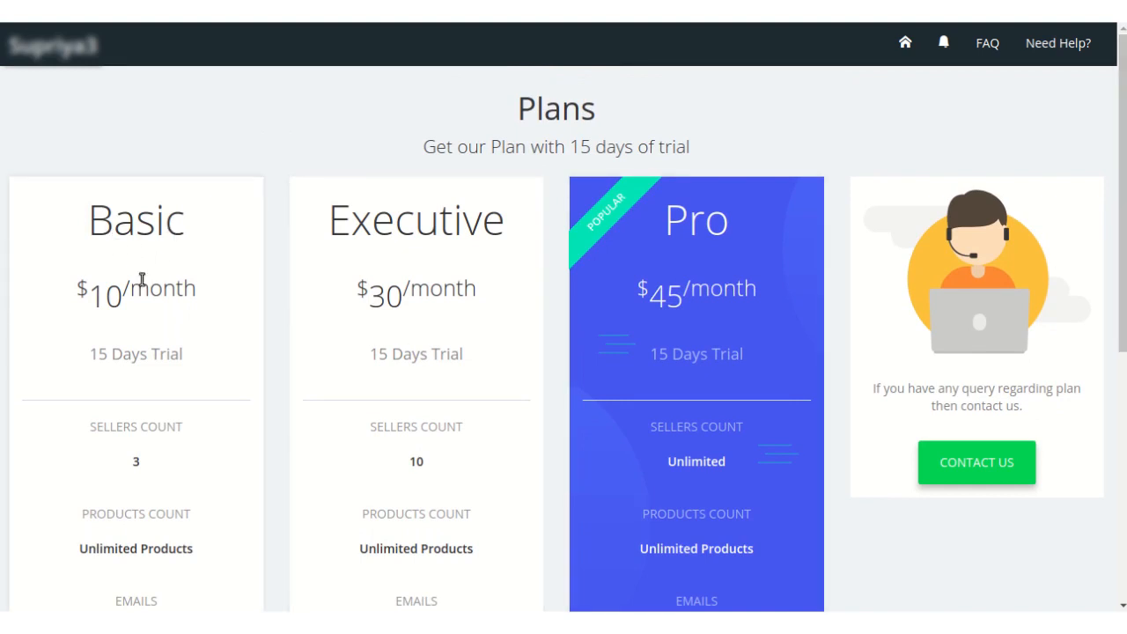
mouse_move(341, 280)
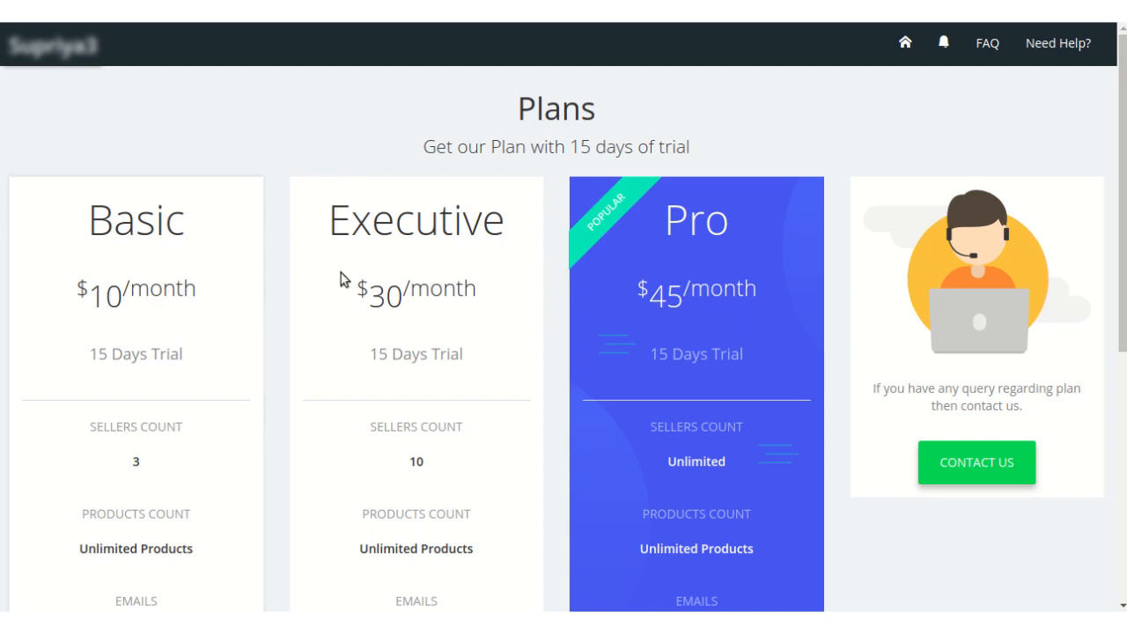
mouse_move(392, 307)
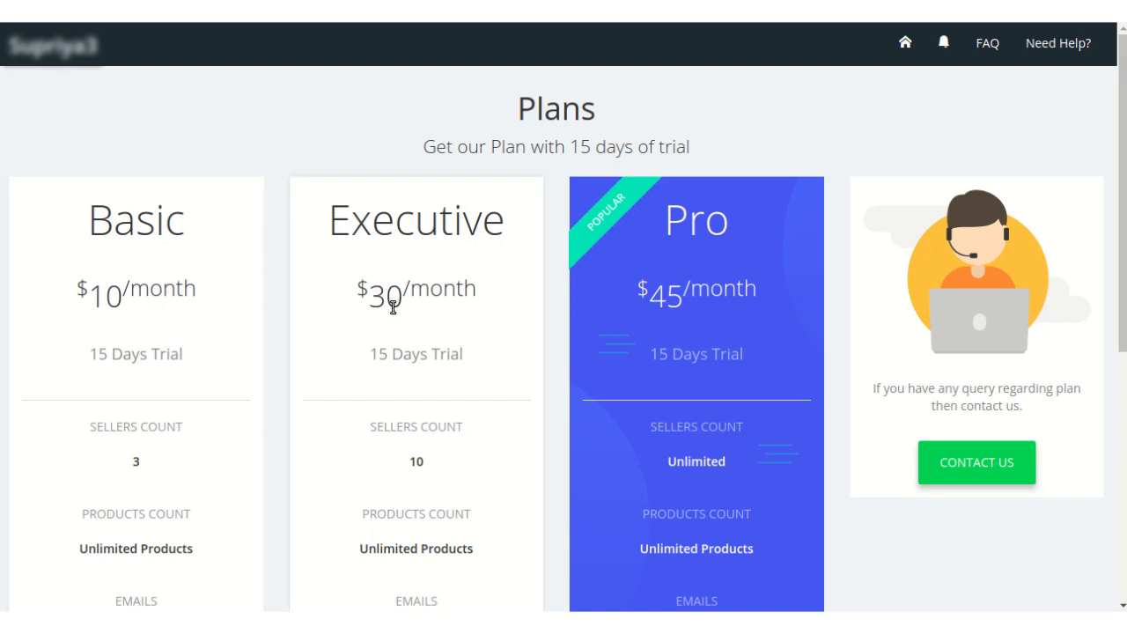
mouse_move(703, 271)
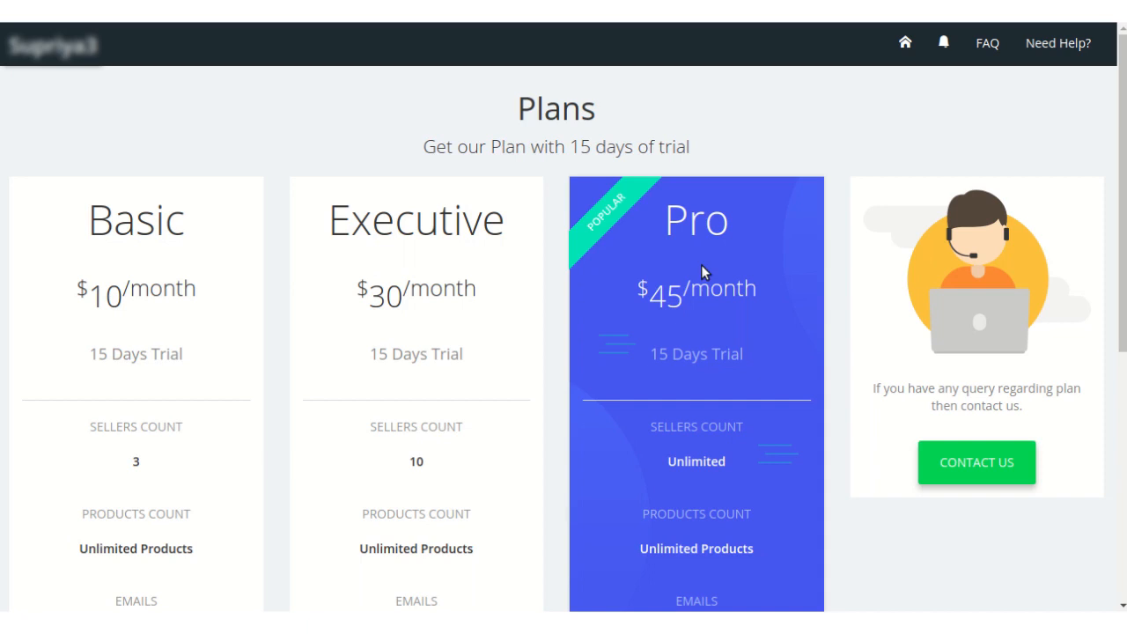
mouse_move(662, 304)
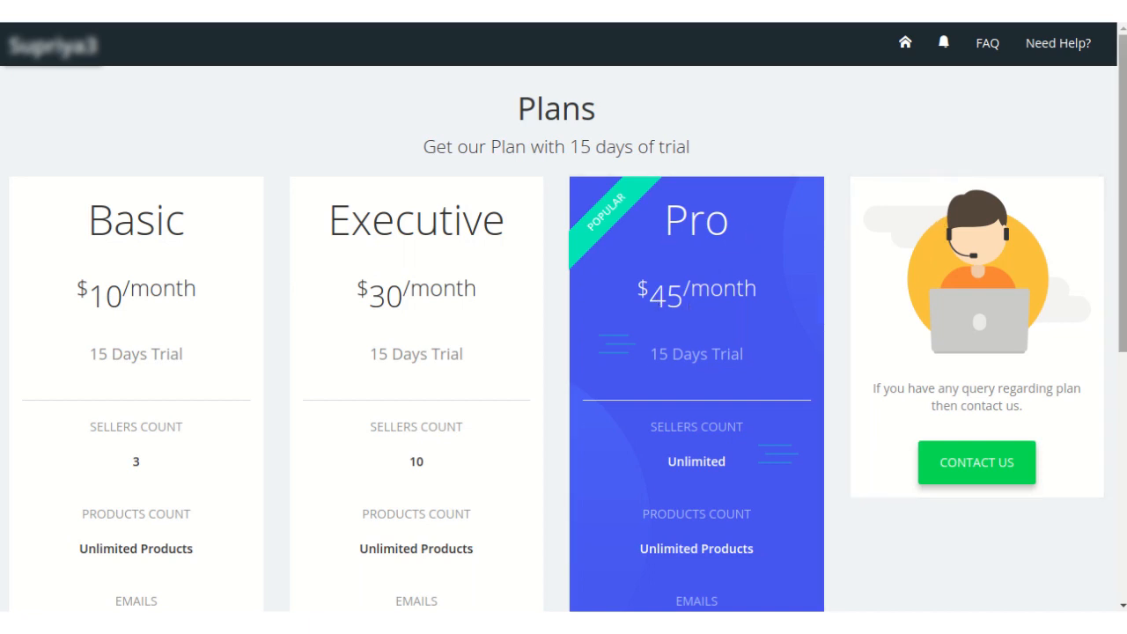
scroll(down, 3)
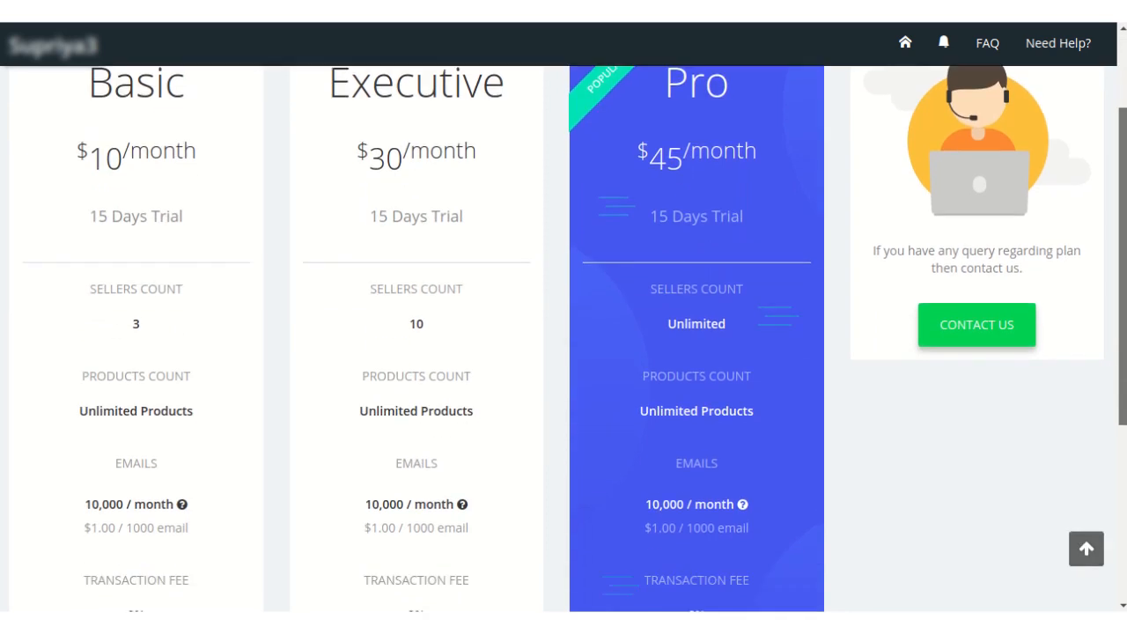
scroll(down, 3)
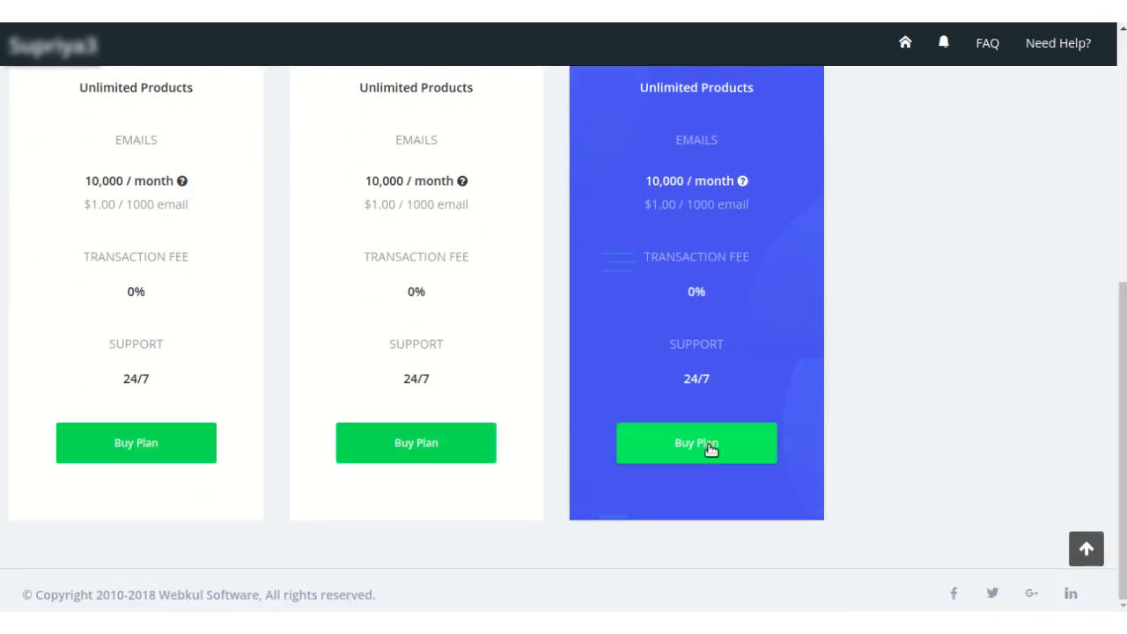
click(696, 443)
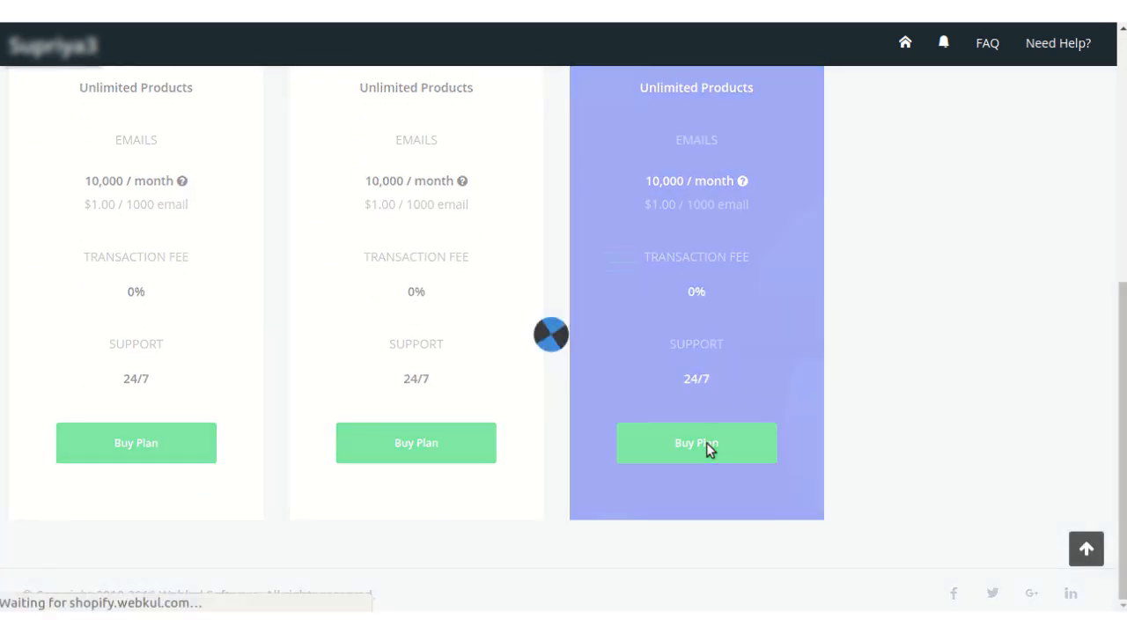
click(696, 443)
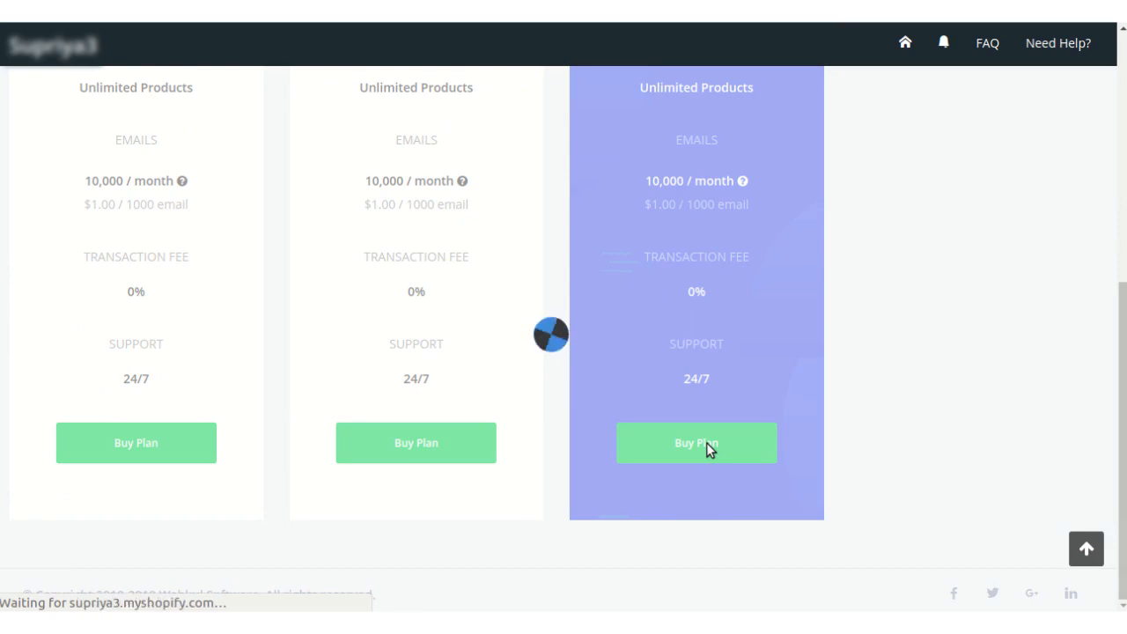
click(697, 442)
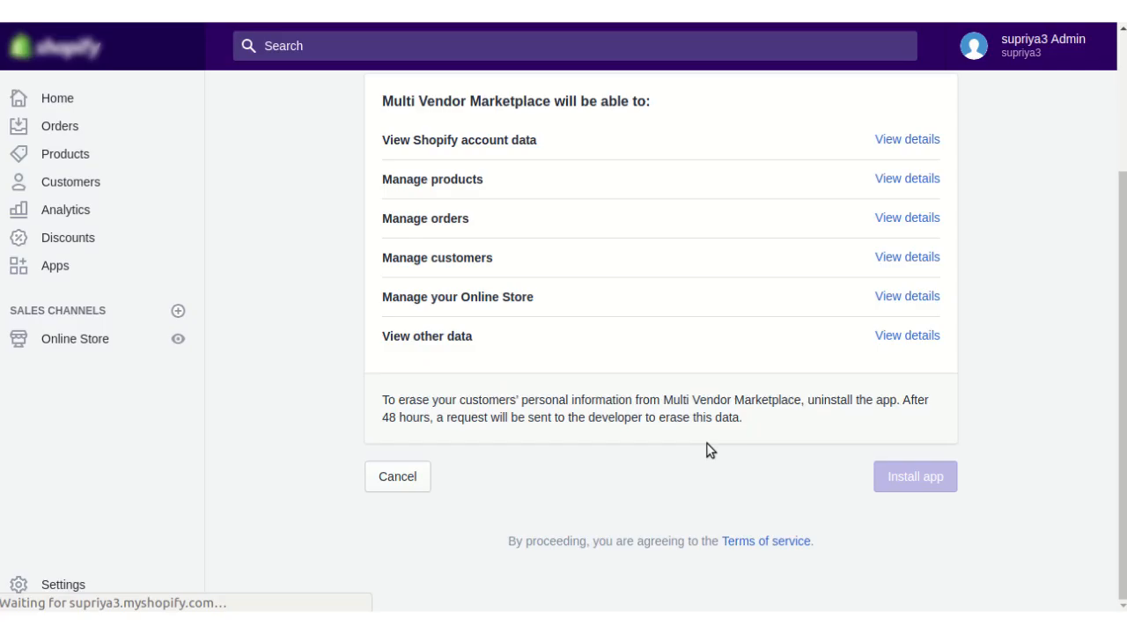
Install the app and approve the $45.00 monthly Pro charge with 15-day free trial.
click(915, 476)
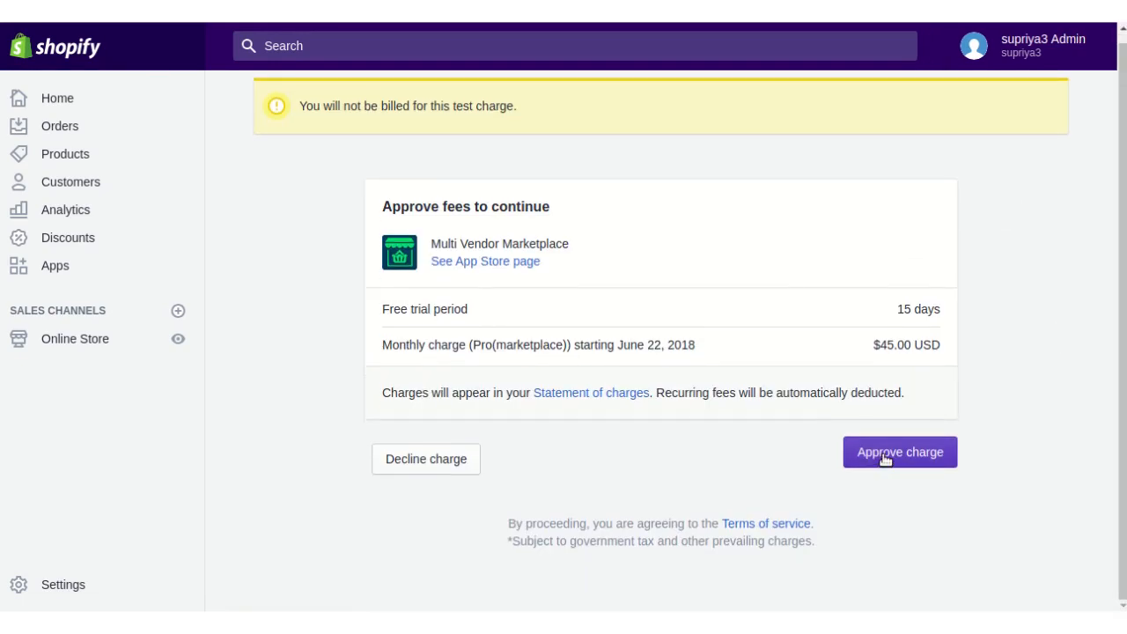
click(899, 452)
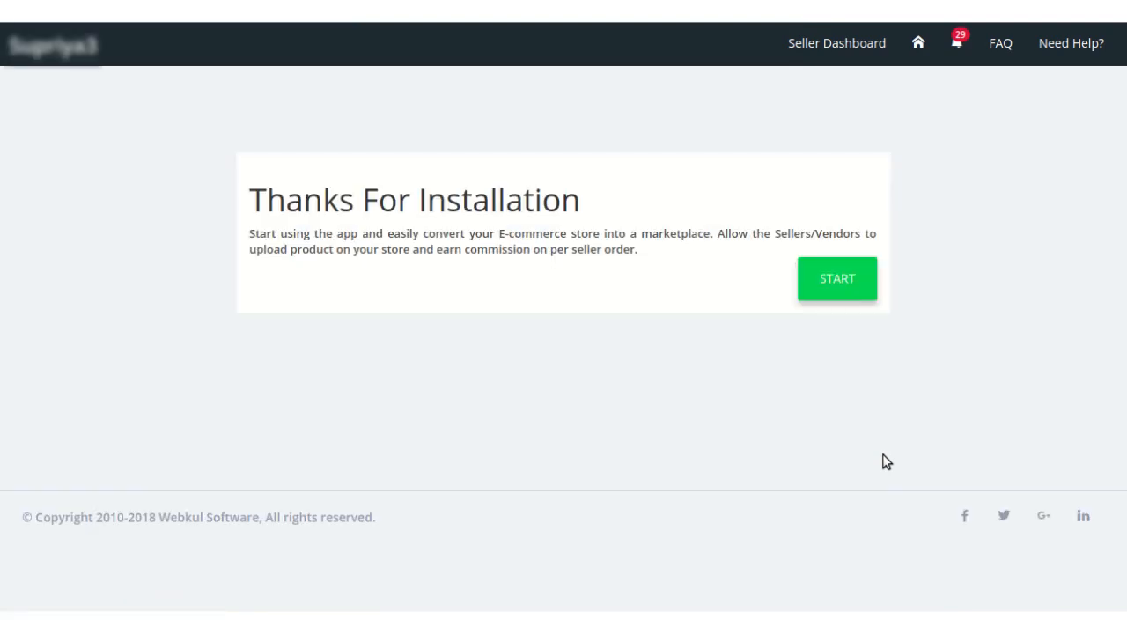
mouse_move(425, 225)
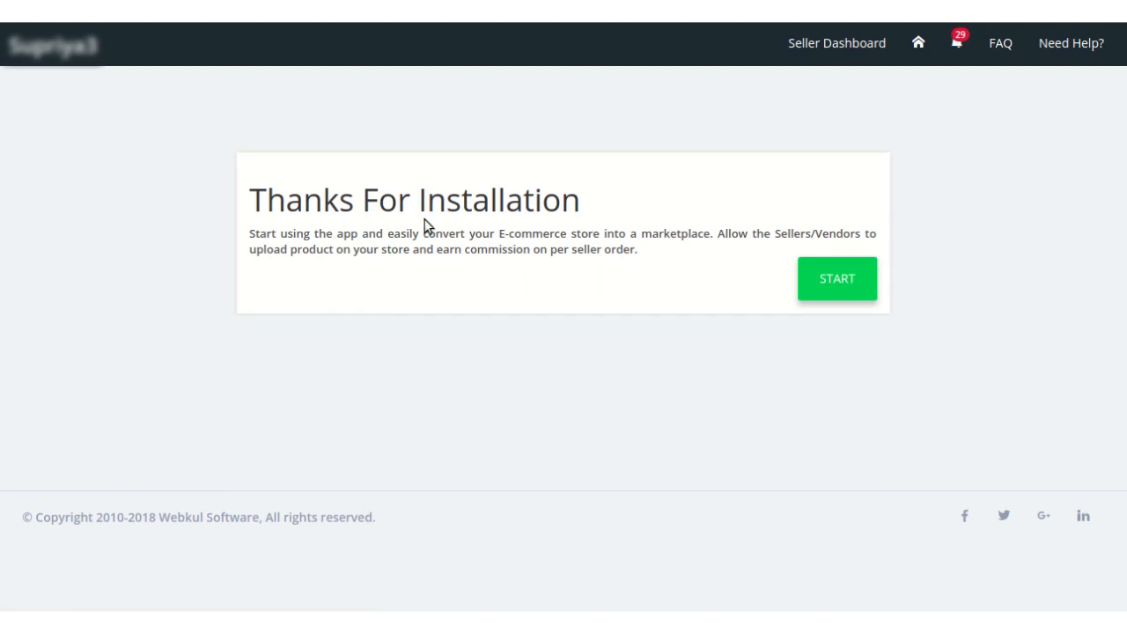
mouse_move(666, 316)
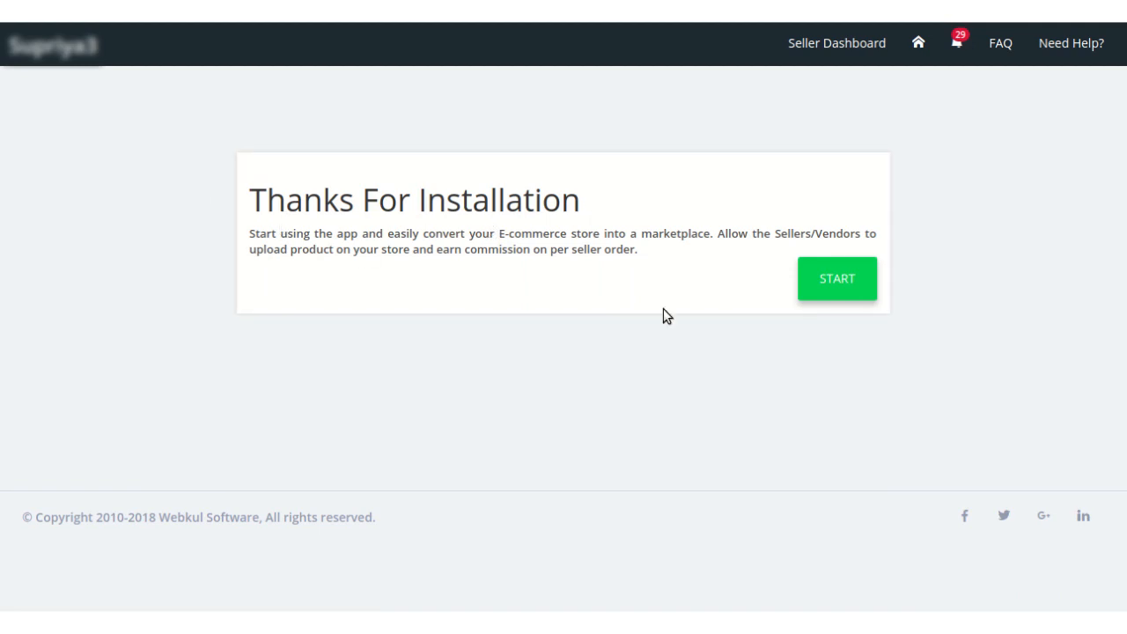
mouse_move(836, 281)
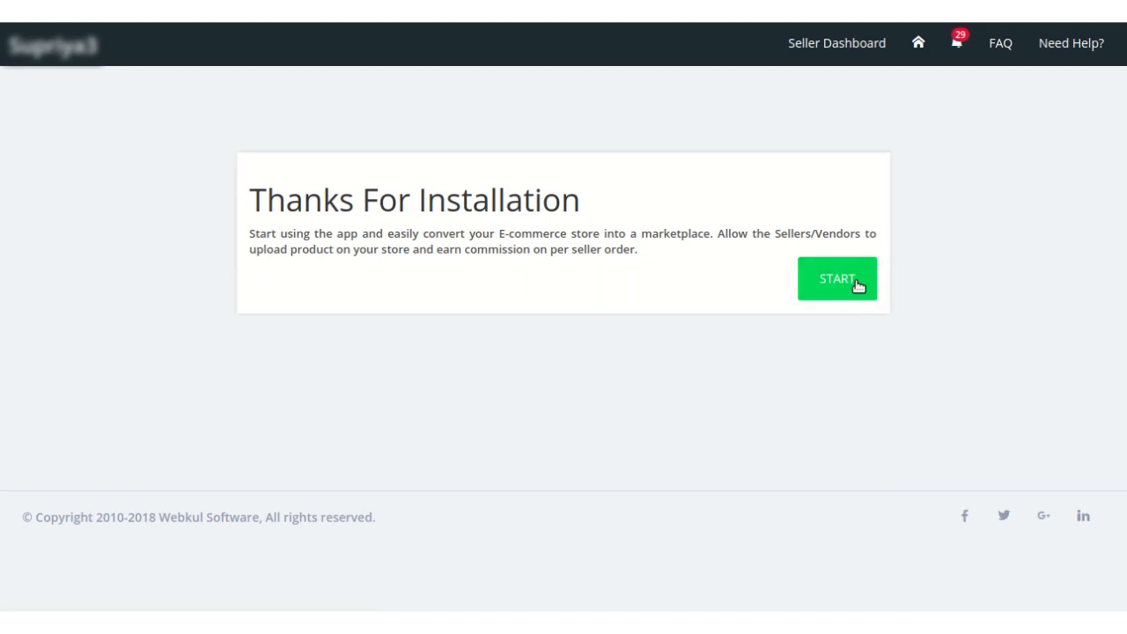
mouse_move(836, 279)
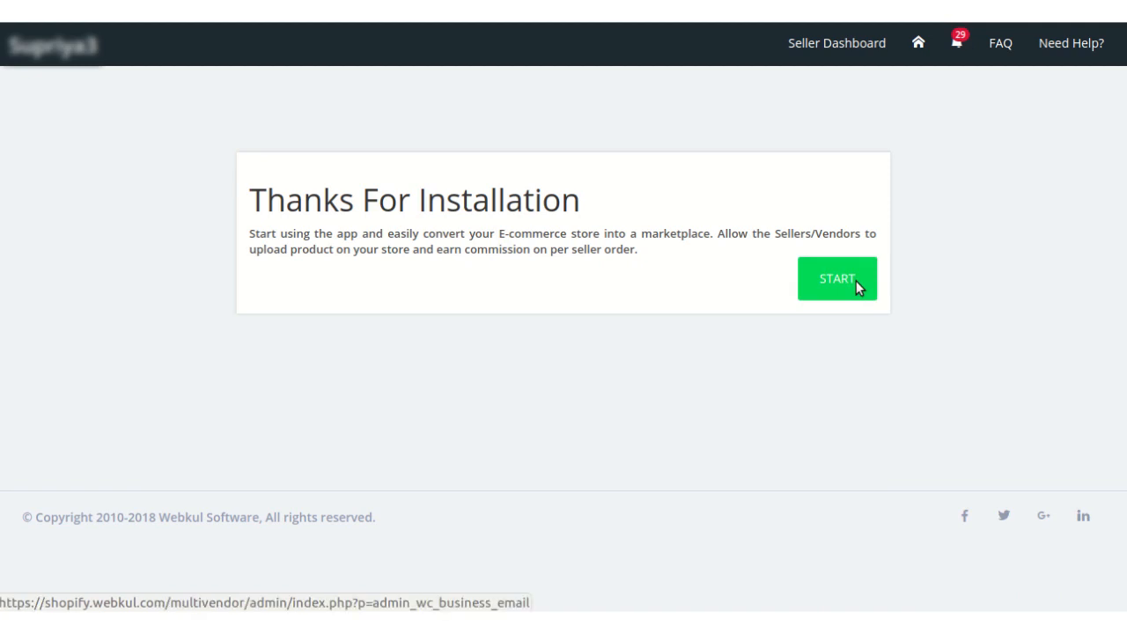
Start the marketplace setup from the Thanks For Installation page.
click(835, 278)
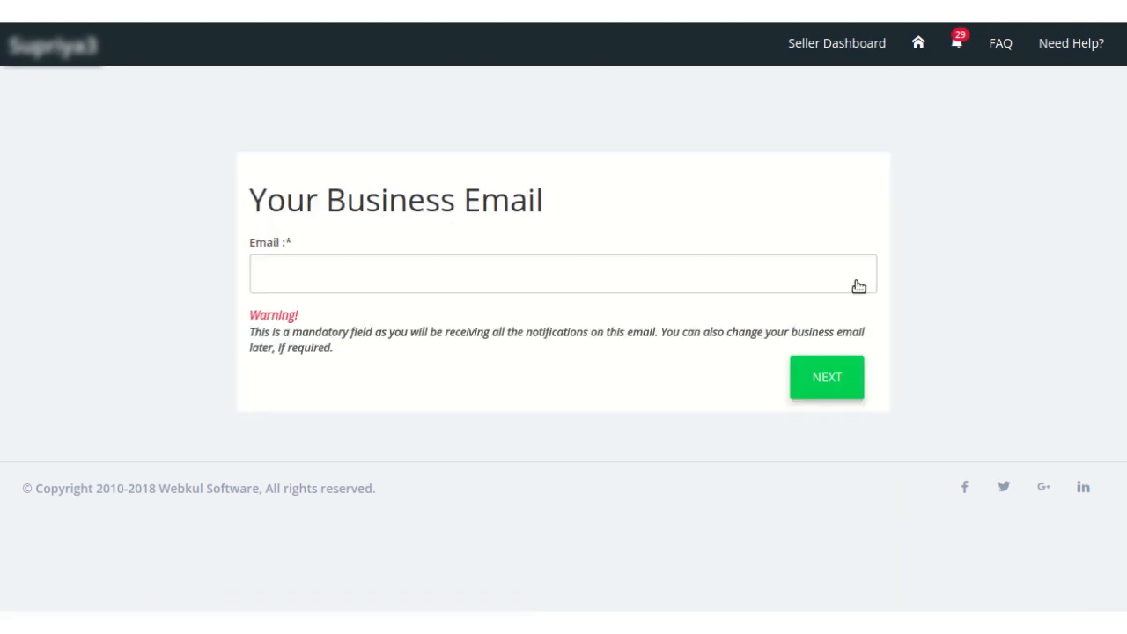
Fill the business email from the autofill suggestion and submit it with NEXT.
click(562, 272)
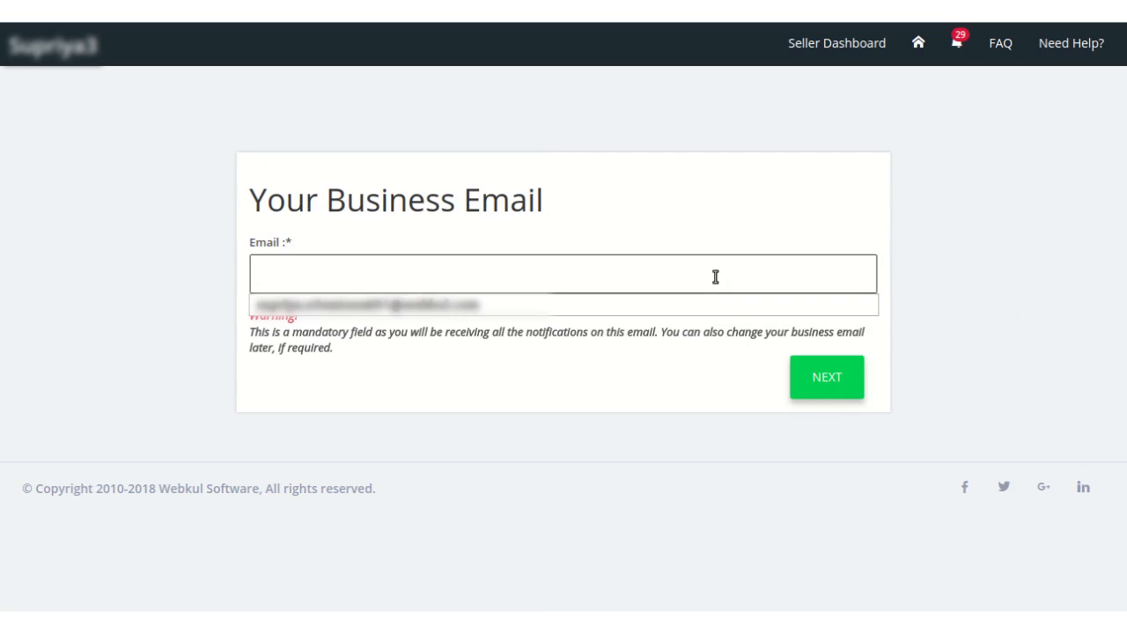
click(564, 273)
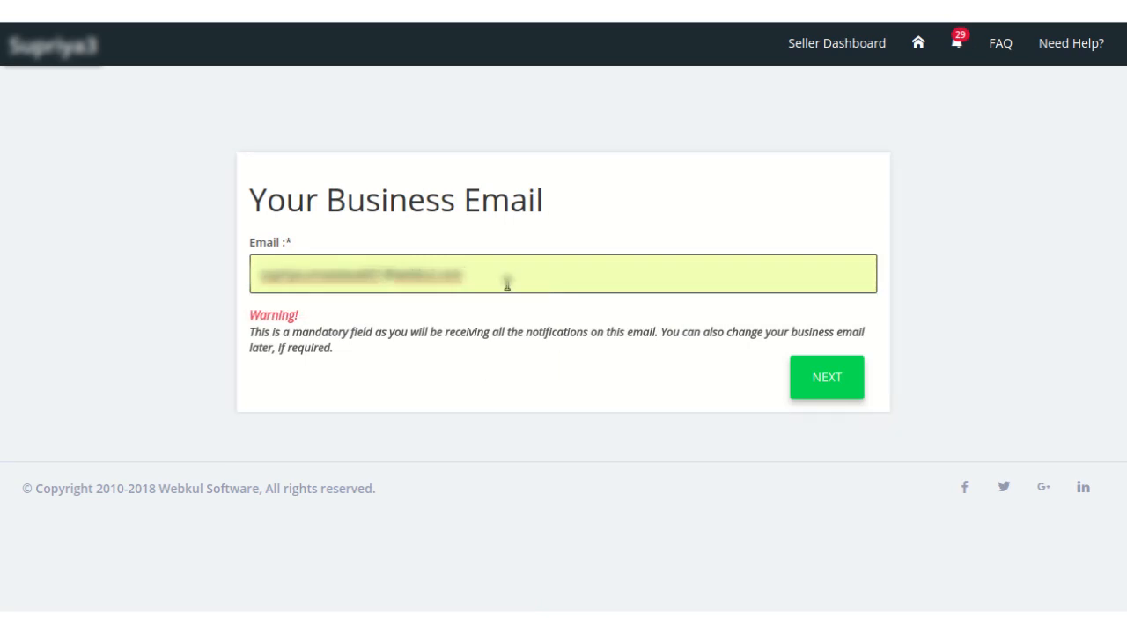
mouse_move(440, 385)
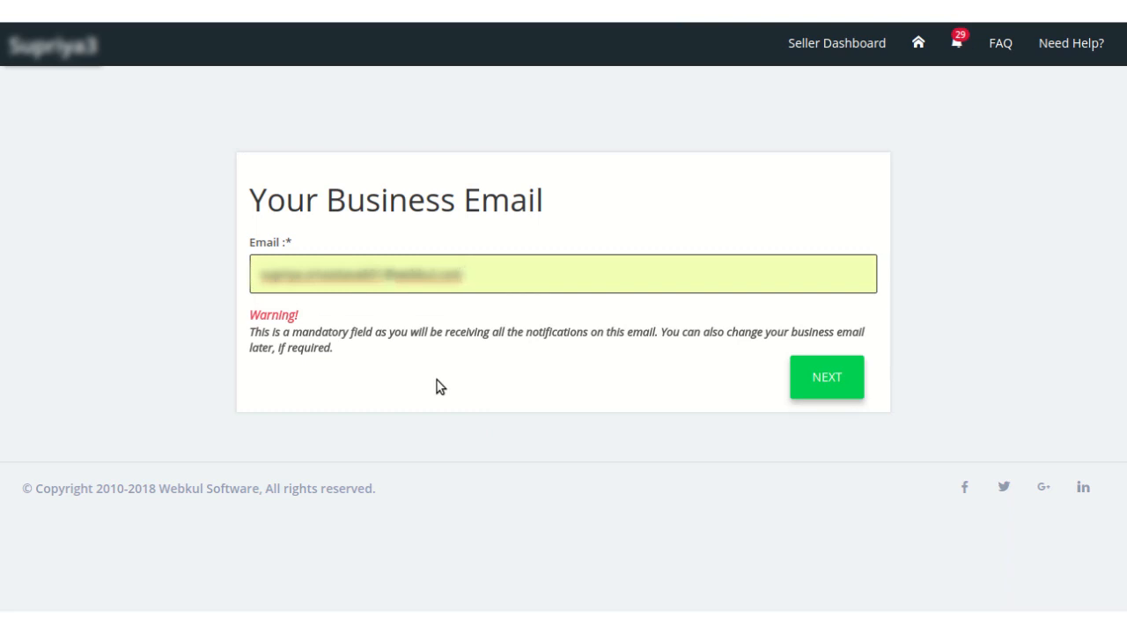
mouse_move(658, 428)
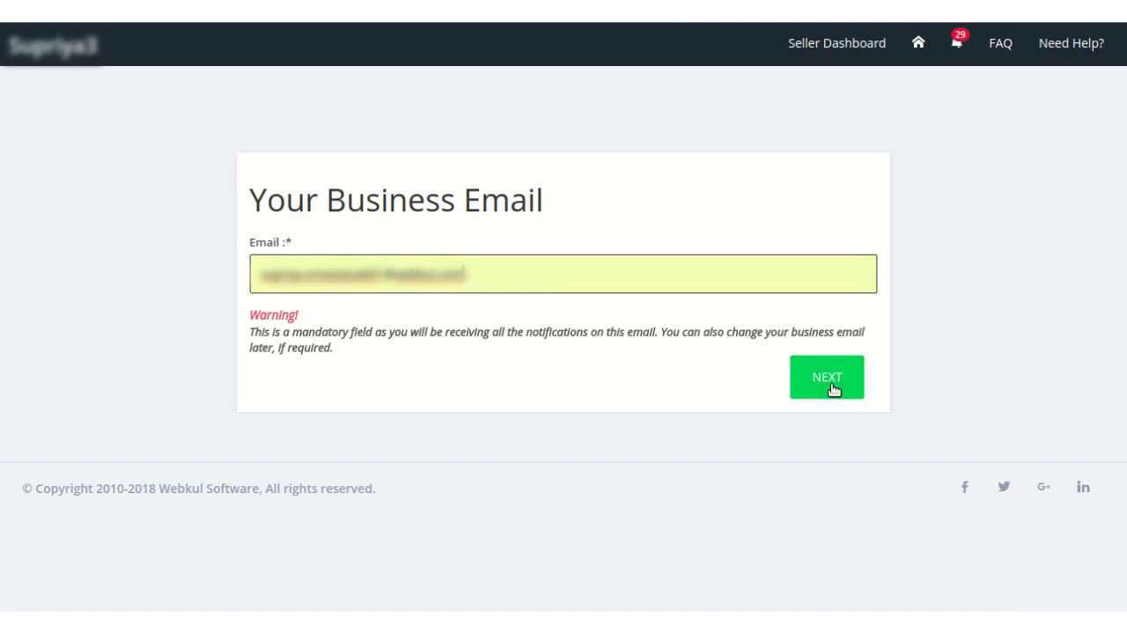
click(826, 376)
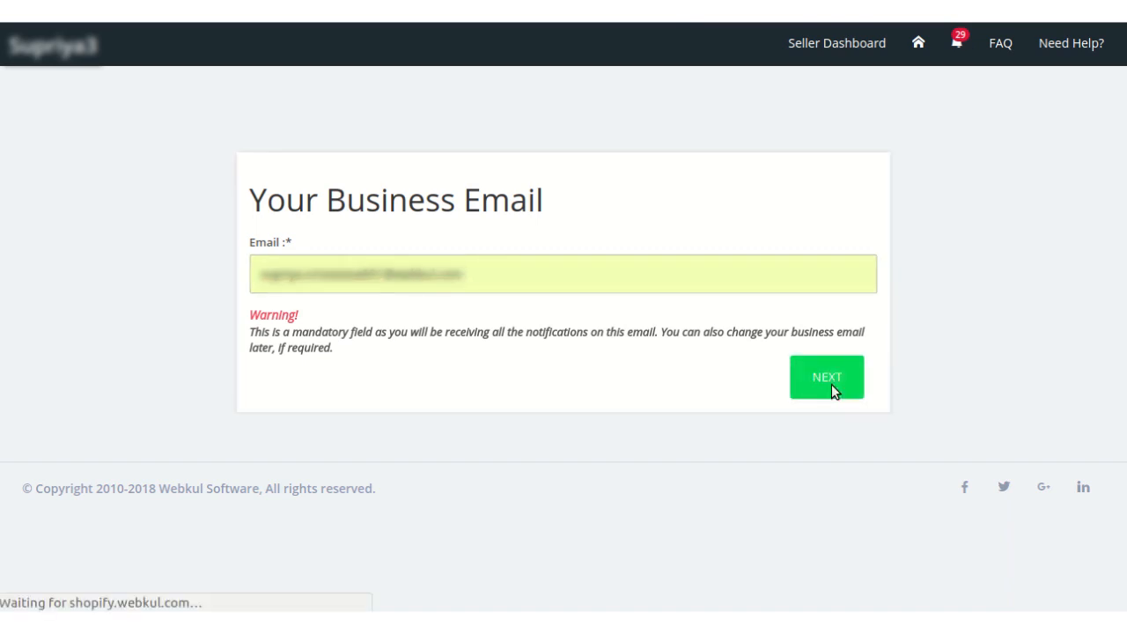
click(825, 377)
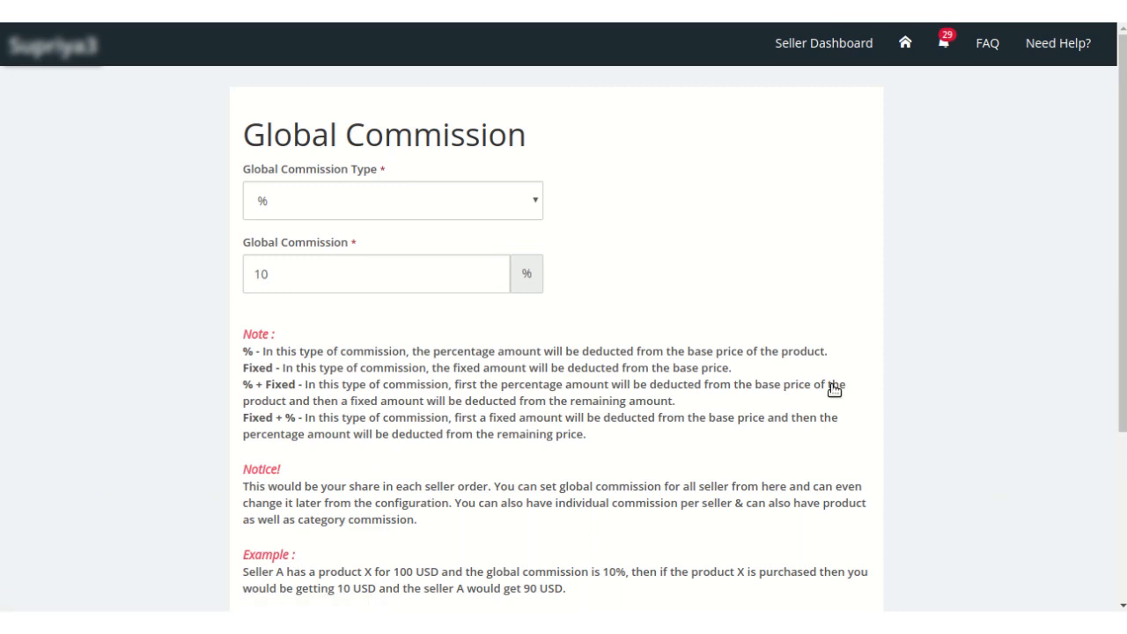
Set Global Commission Type to fixed, change the commission from 10 to 15, and save.
scroll(down, 3)
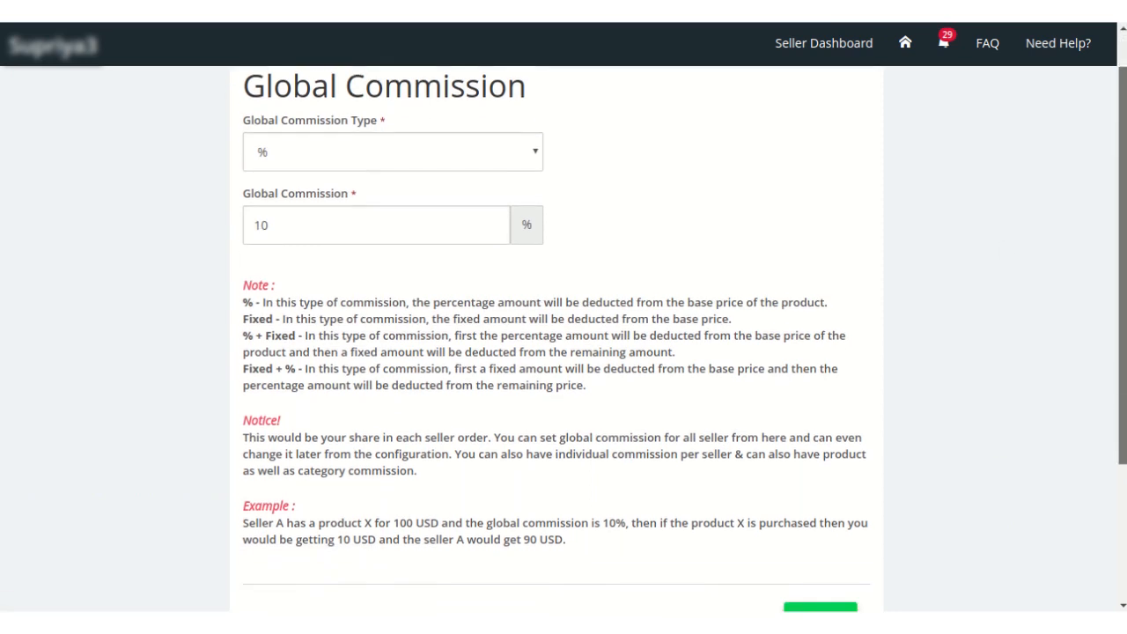
scroll(up, 3)
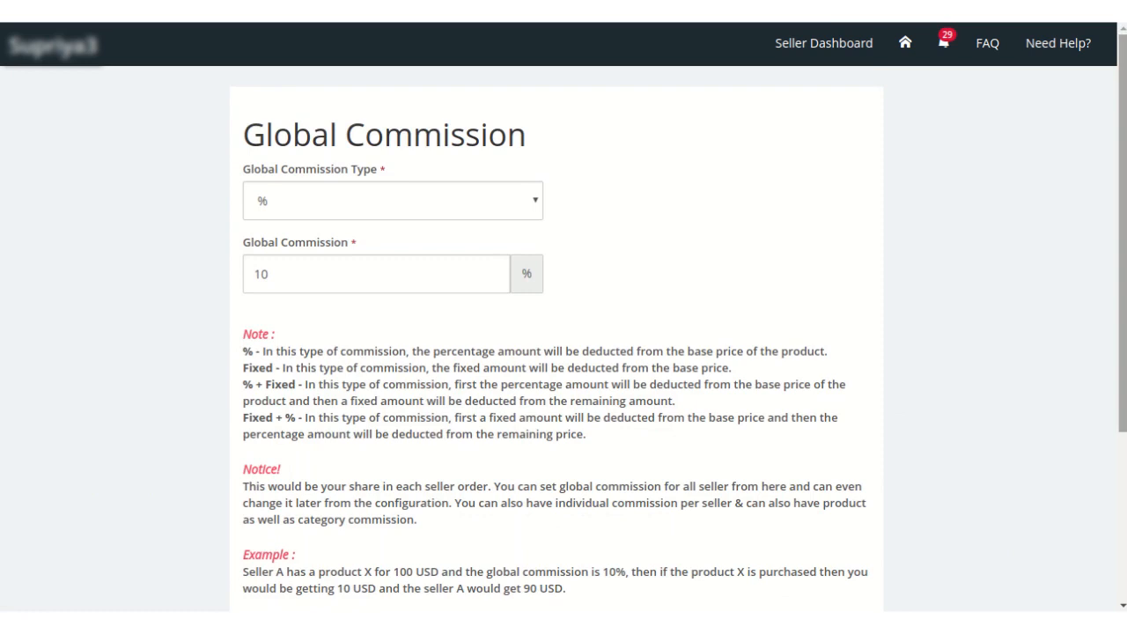
mouse_move(464, 244)
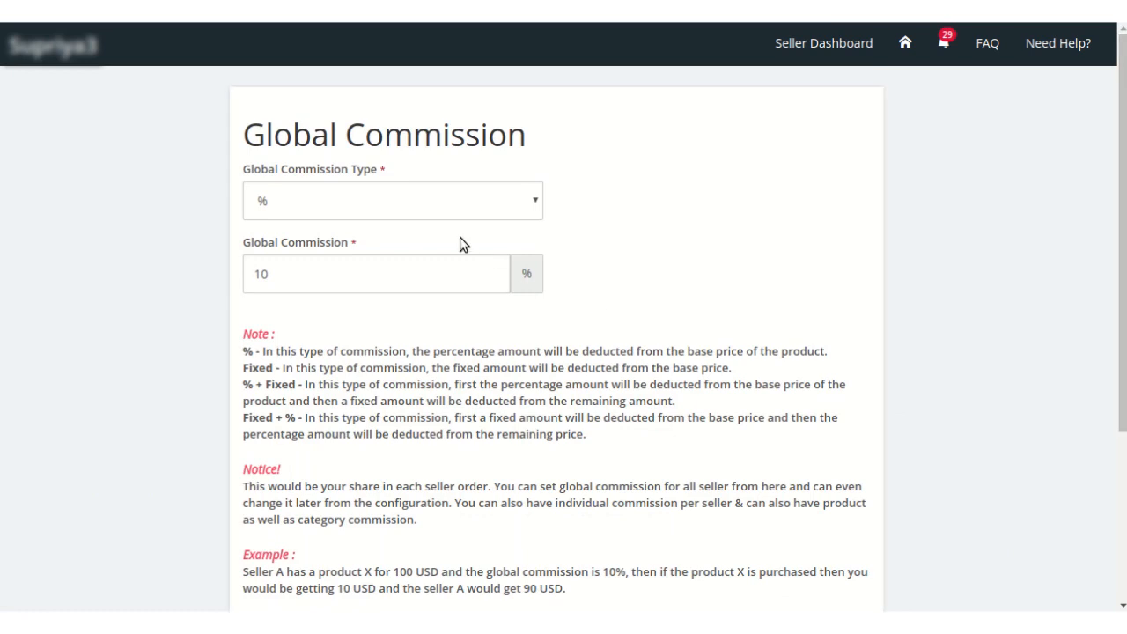
mouse_move(444, 235)
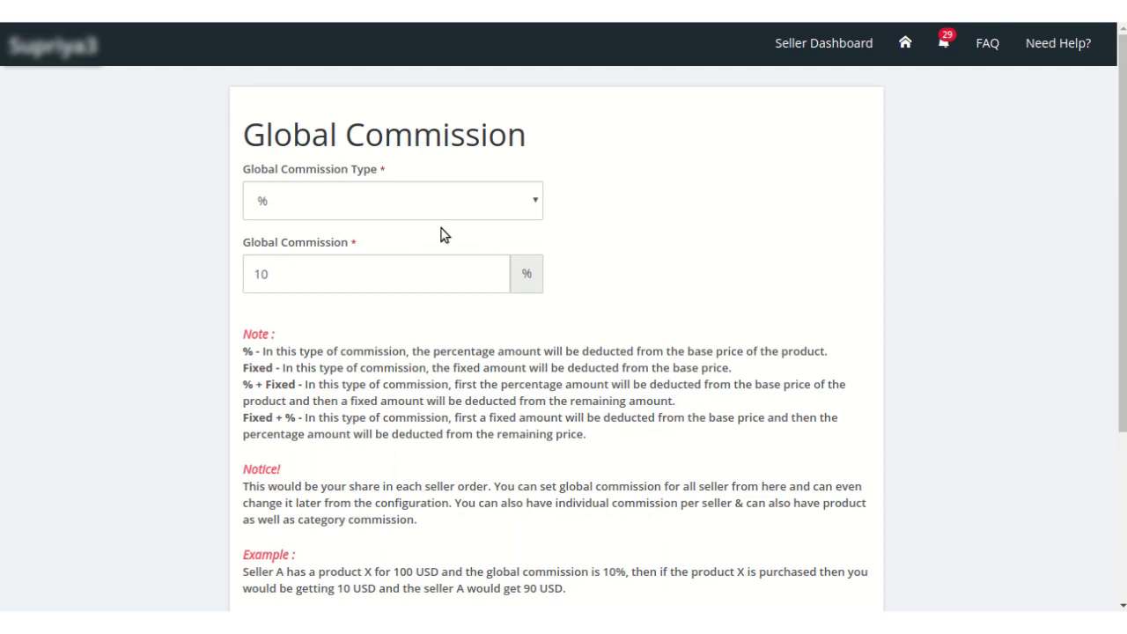
mouse_move(423, 210)
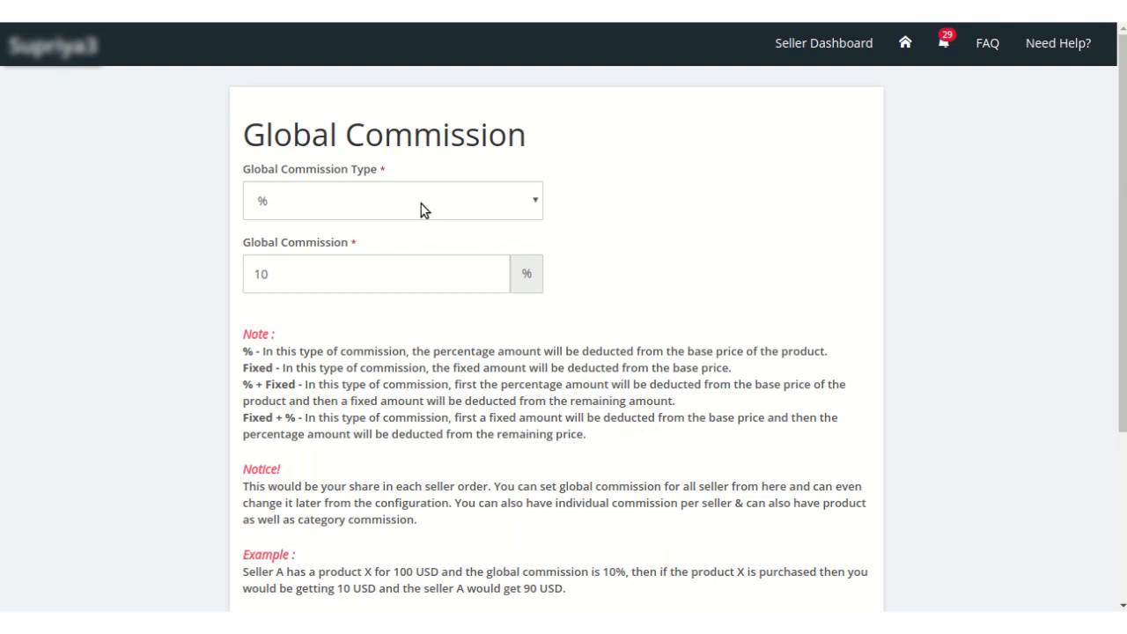
click(392, 200)
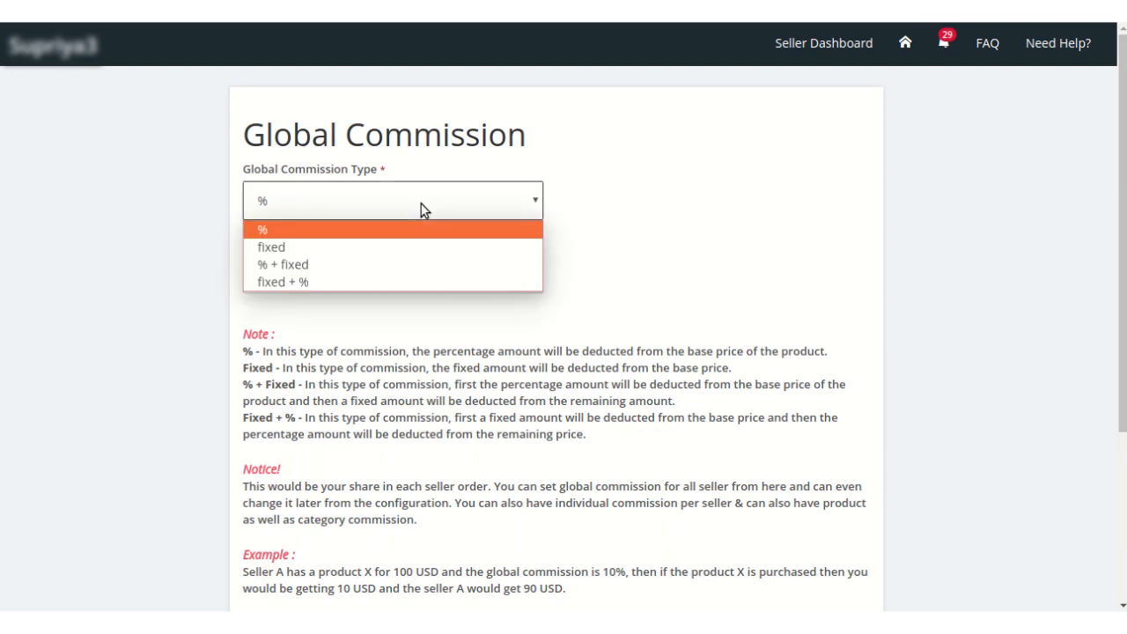
mouse_move(373, 231)
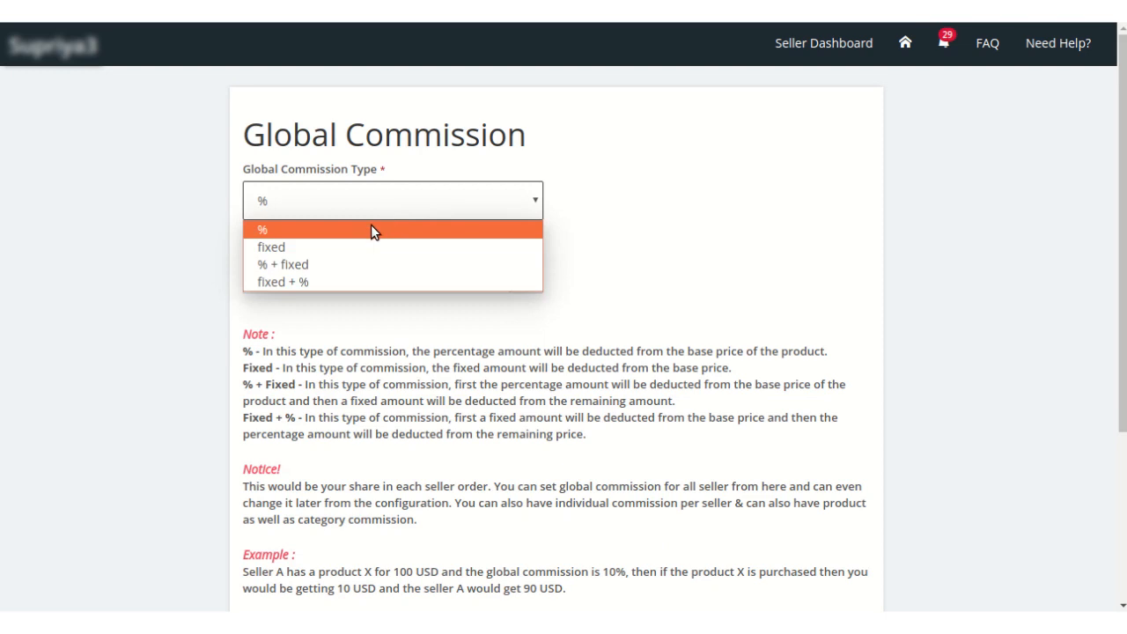
mouse_move(370, 248)
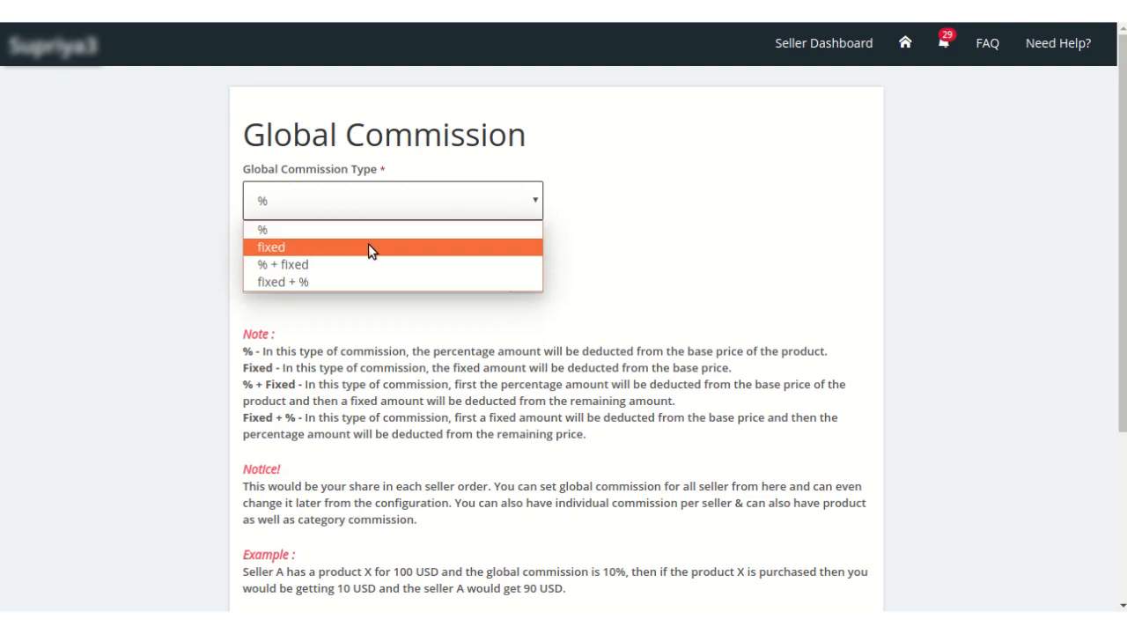
mouse_move(325, 264)
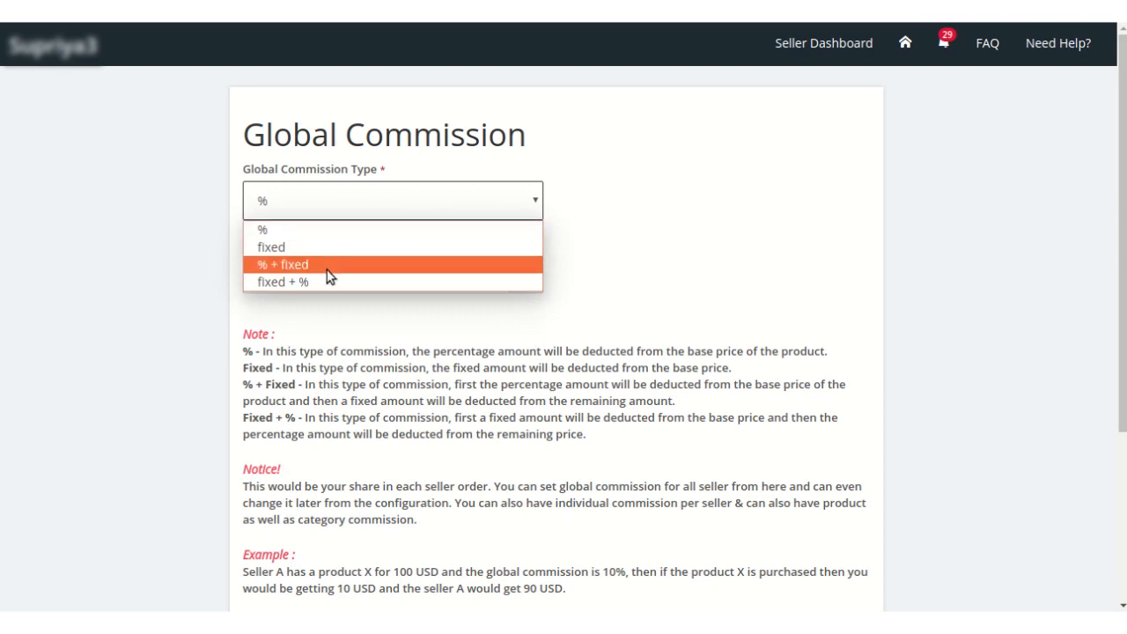
click(263, 229)
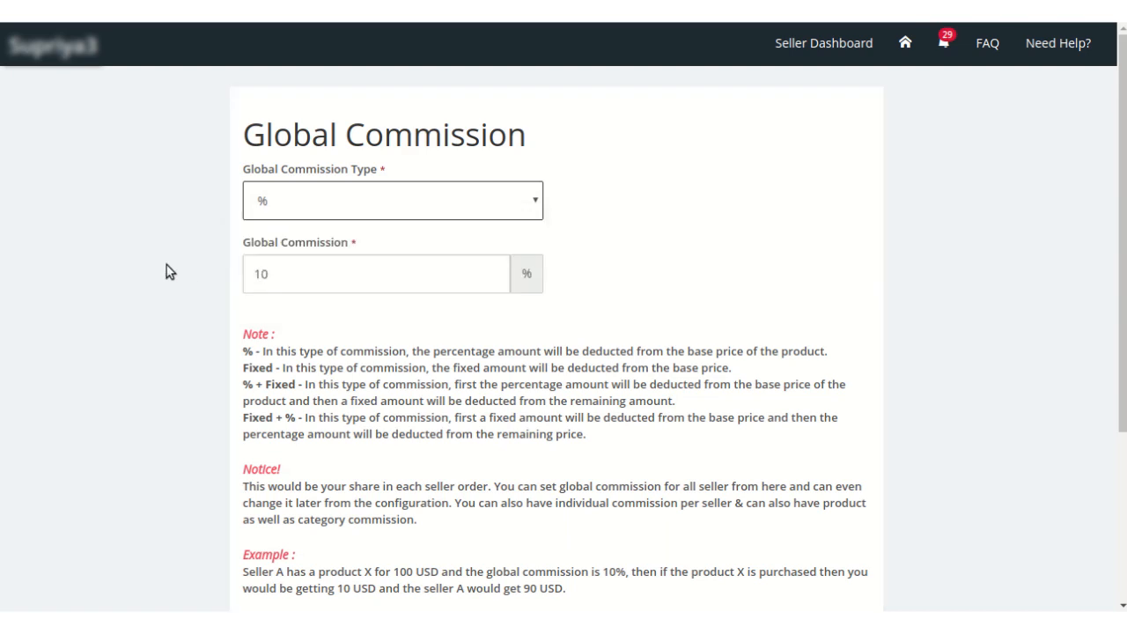
click(392, 200)
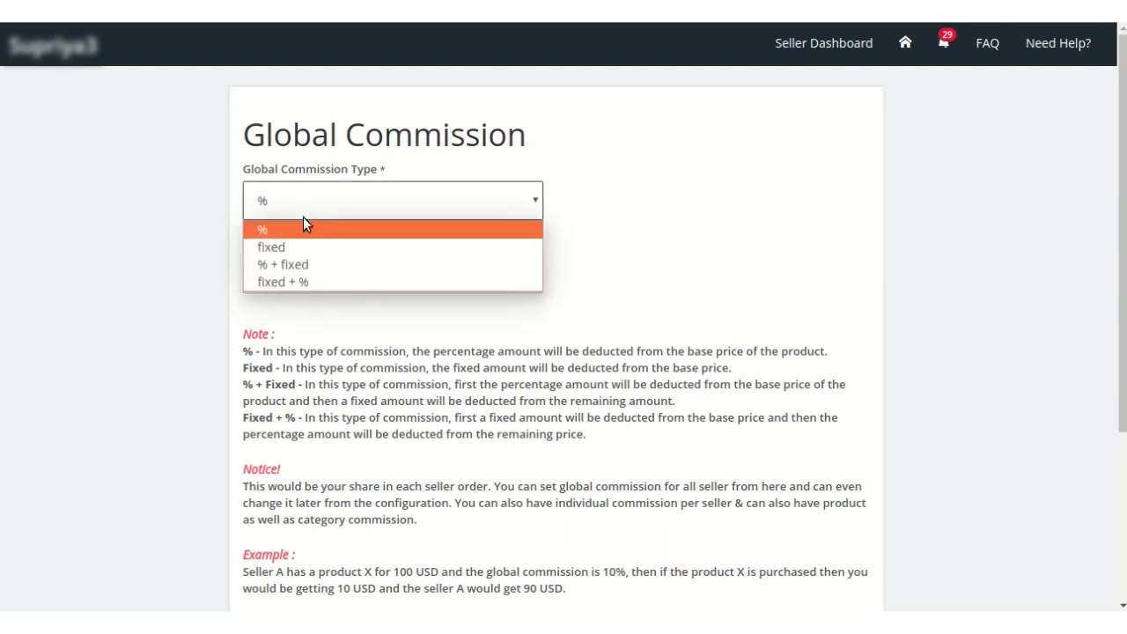
click(271, 246)
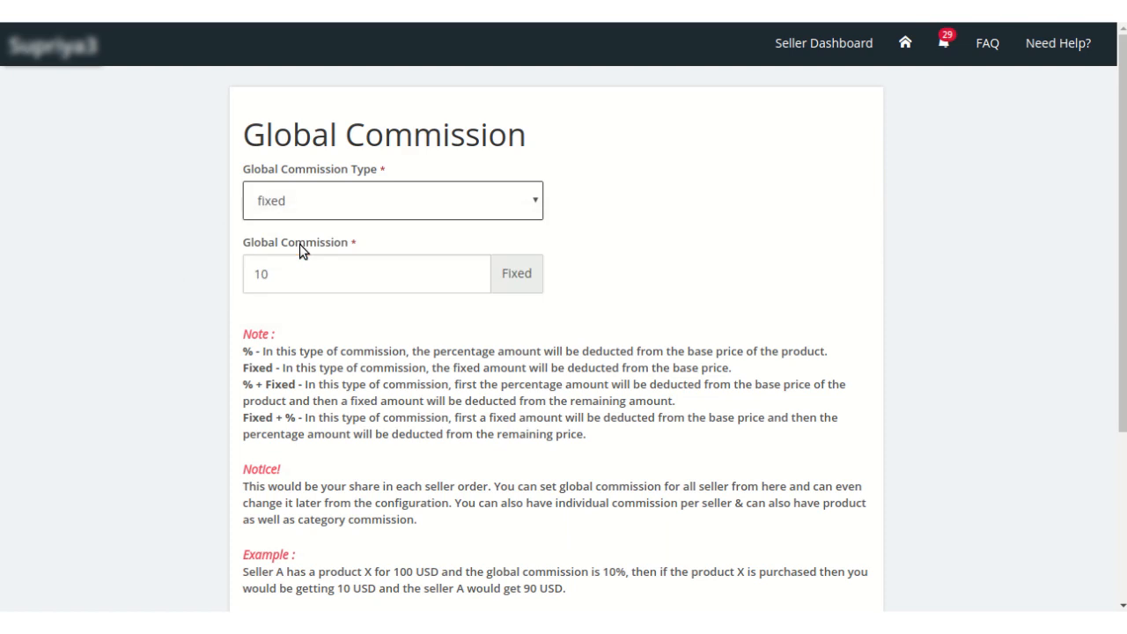
click(367, 273)
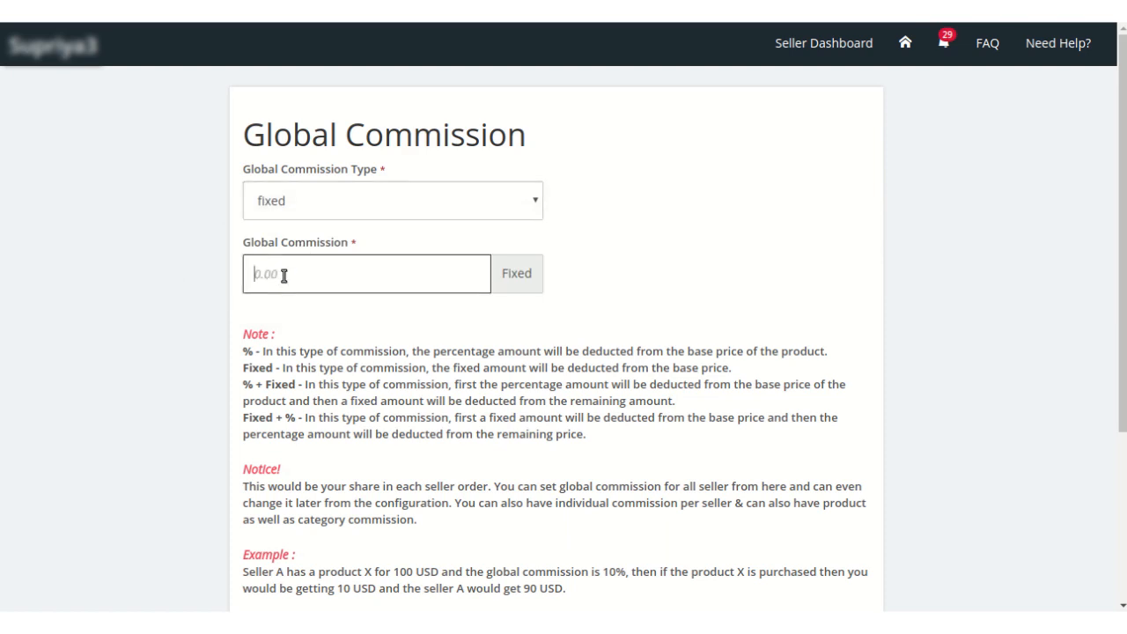
text(15)
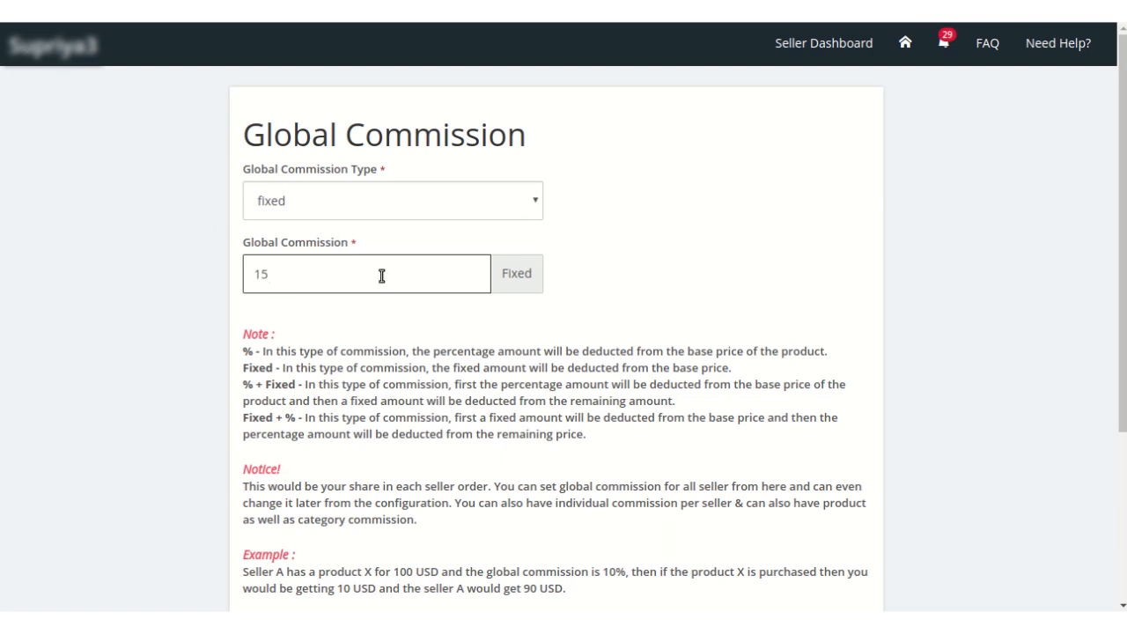
scroll(down, 3)
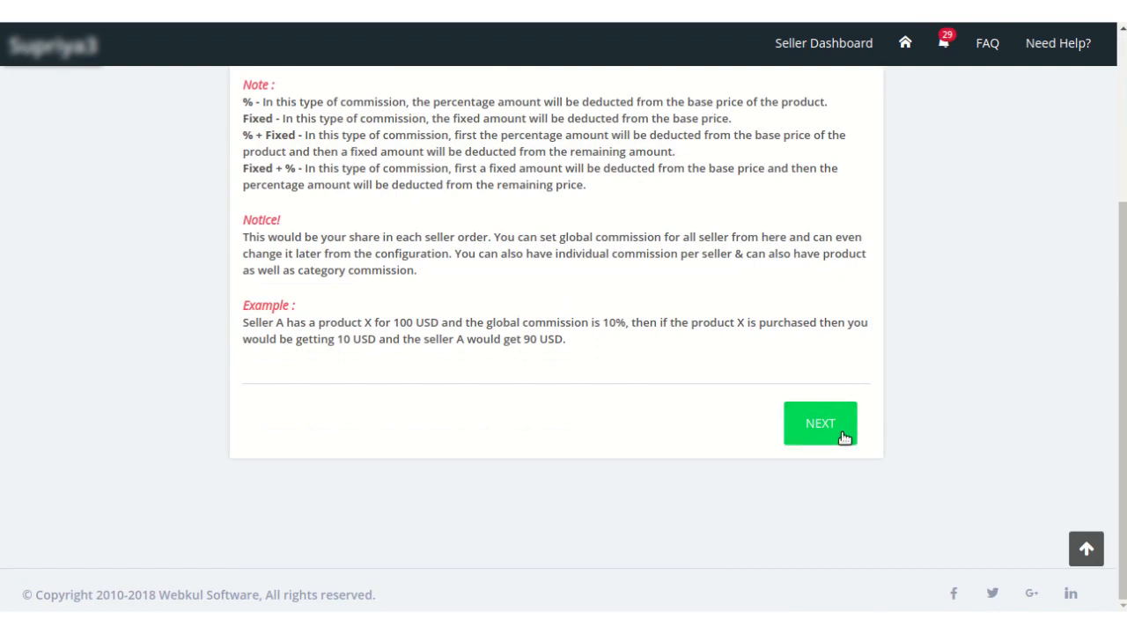
click(820, 423)
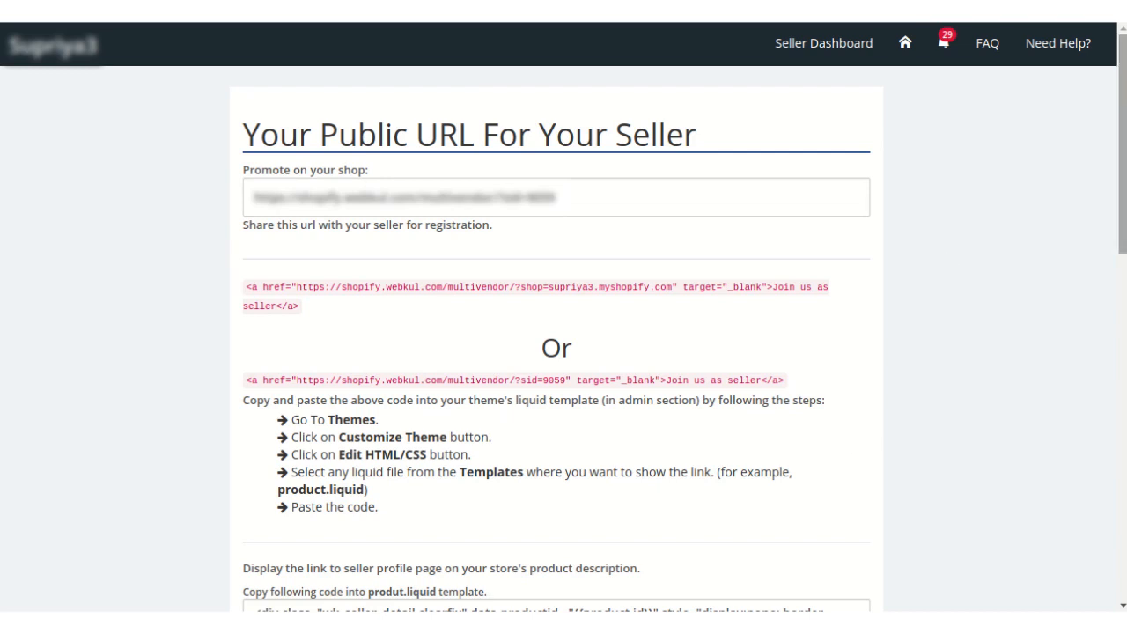
scroll(down, 3)
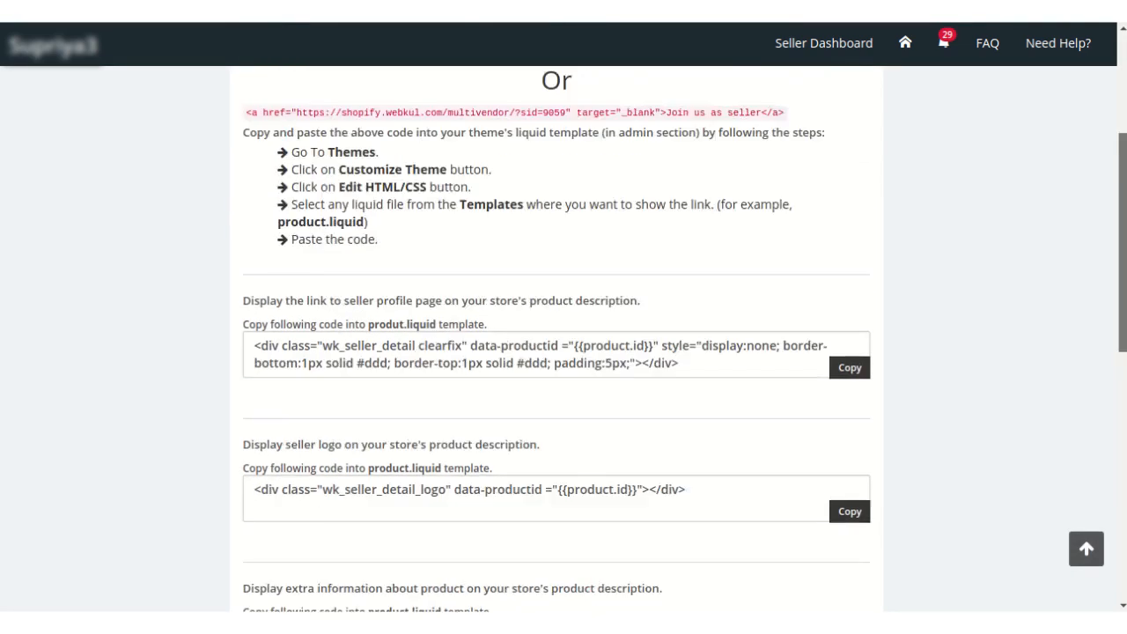
scroll(up, 3)
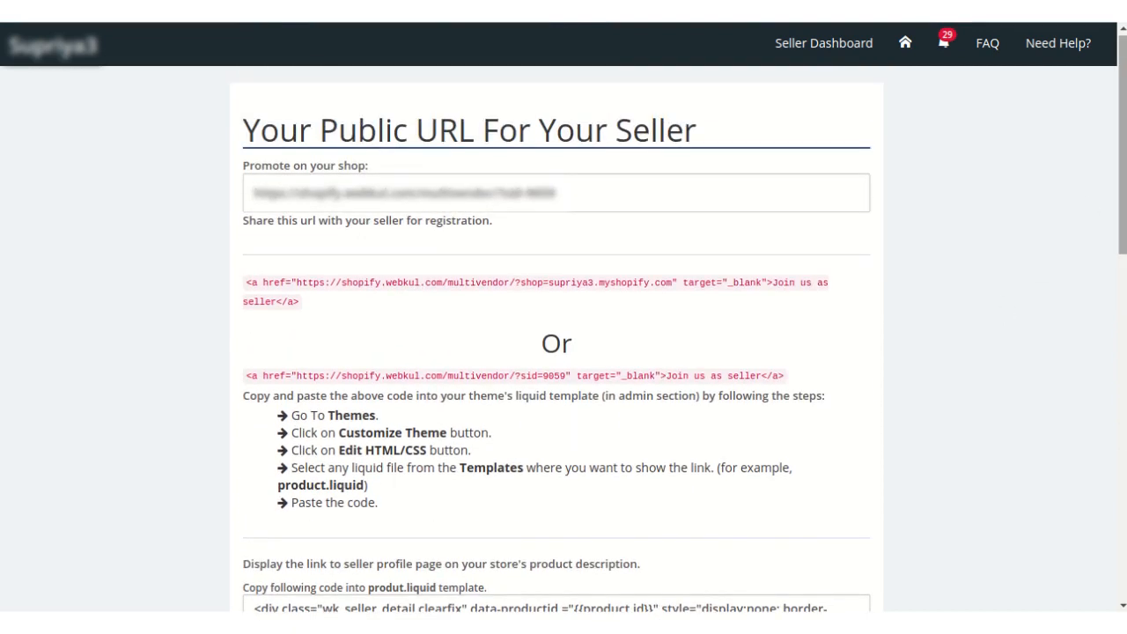
scroll(down, 3)
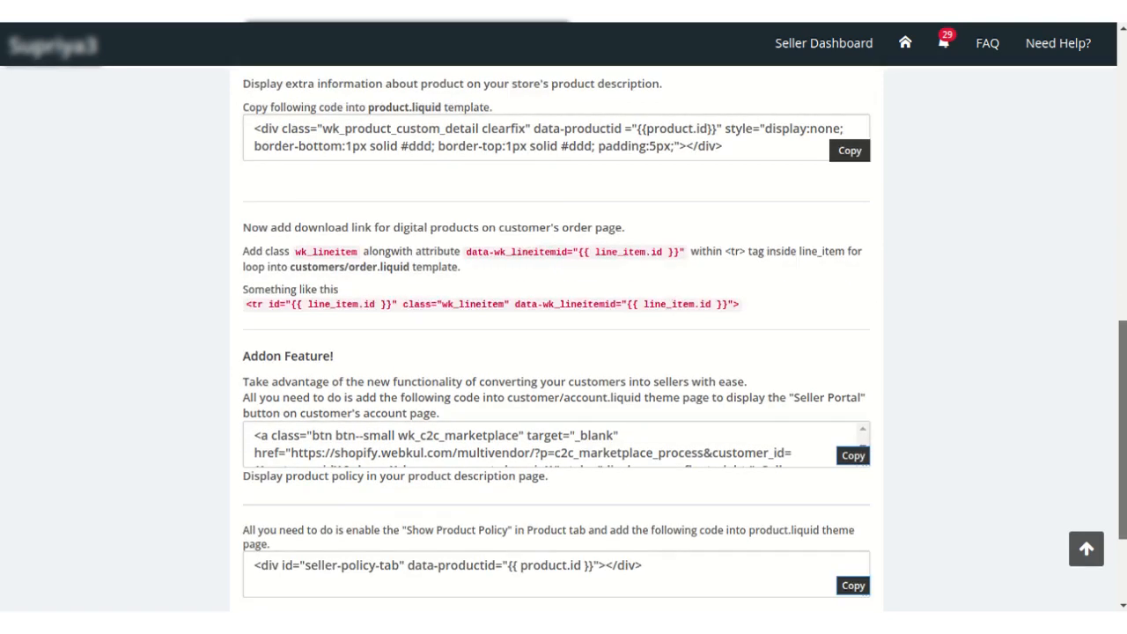
scroll(down, 3)
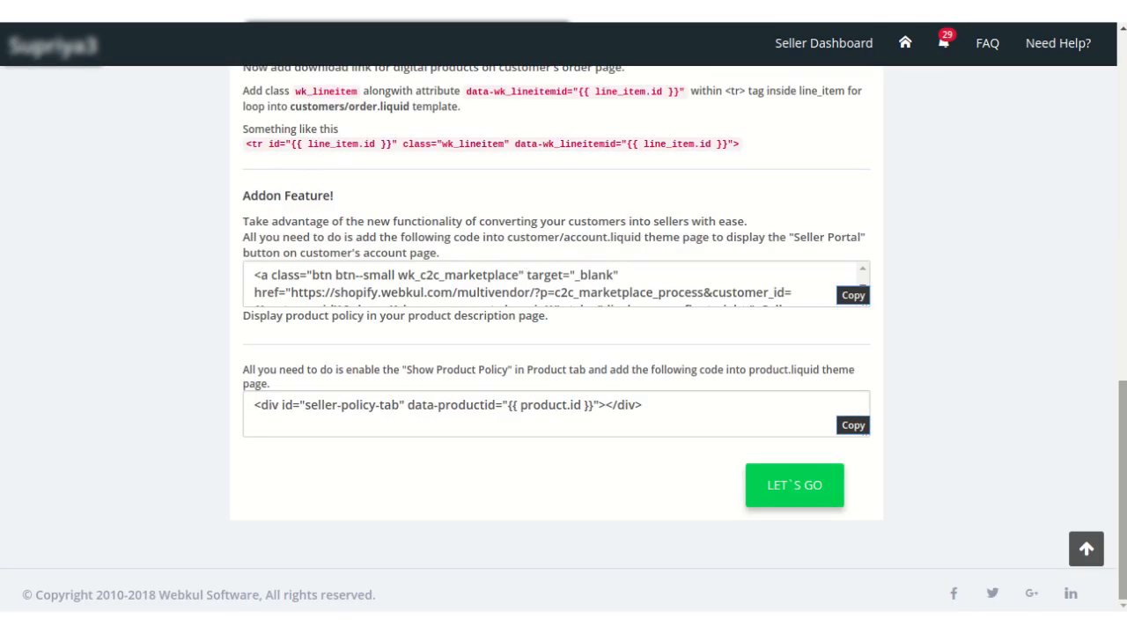
mouse_move(1080, 410)
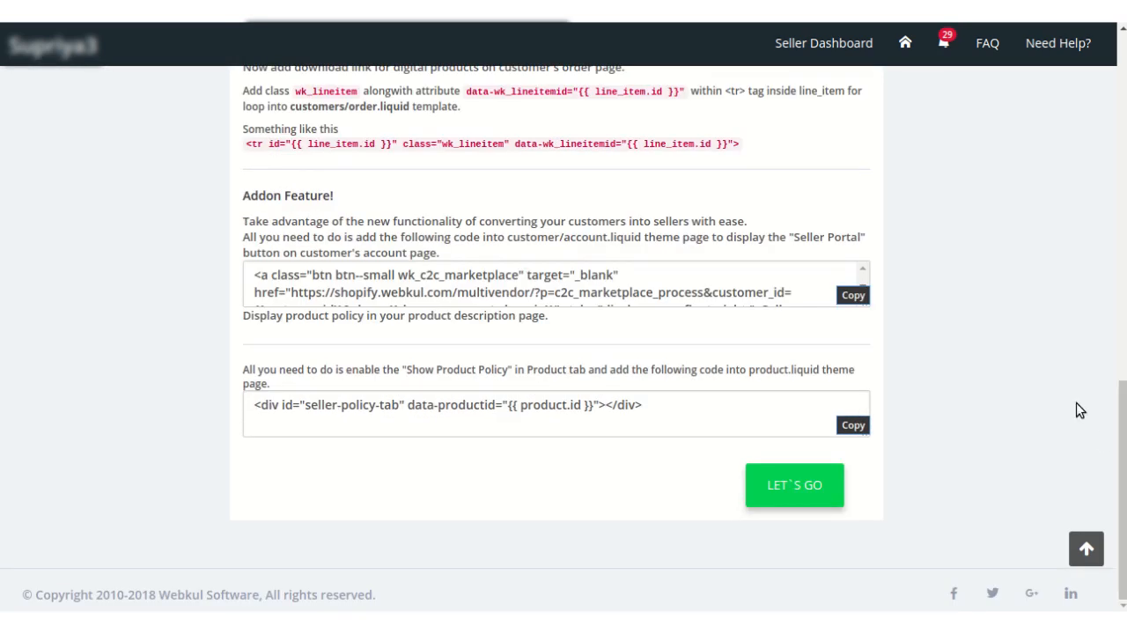
mouse_move(793, 485)
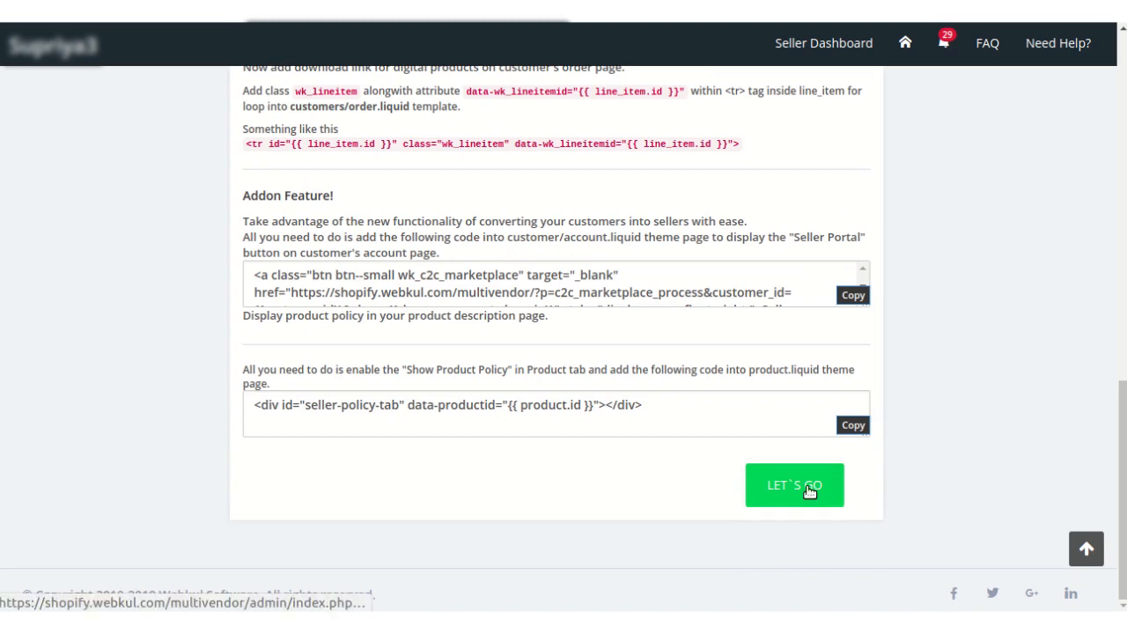
mouse_move(793, 484)
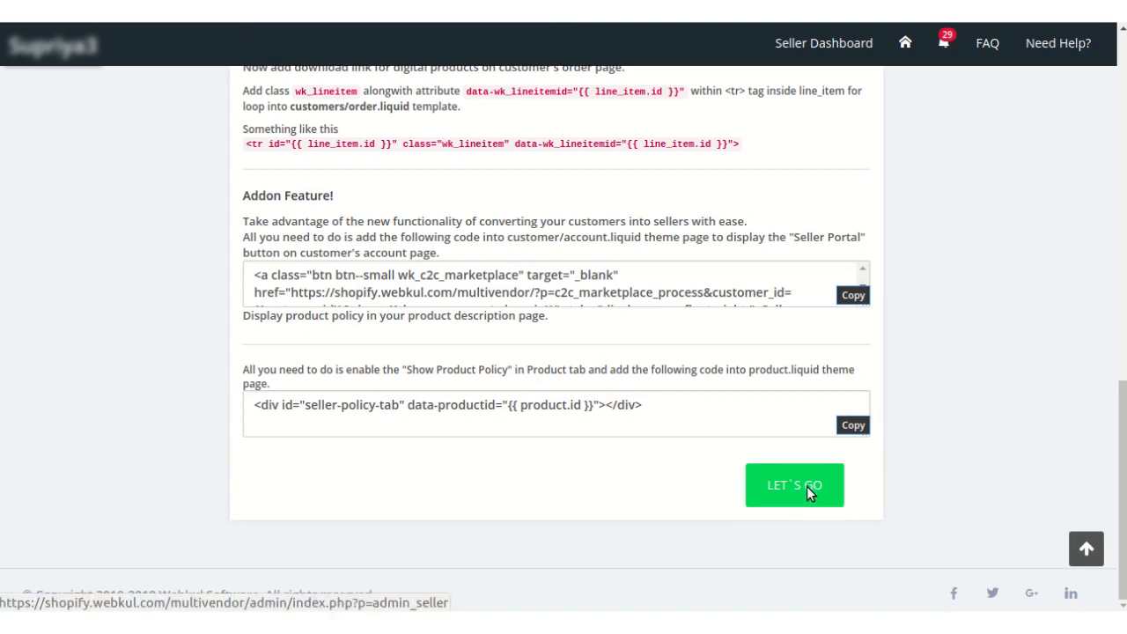
Finish setup with LET'S GO and dismiss the new Feature Apps announcement on All Sellers.
click(793, 484)
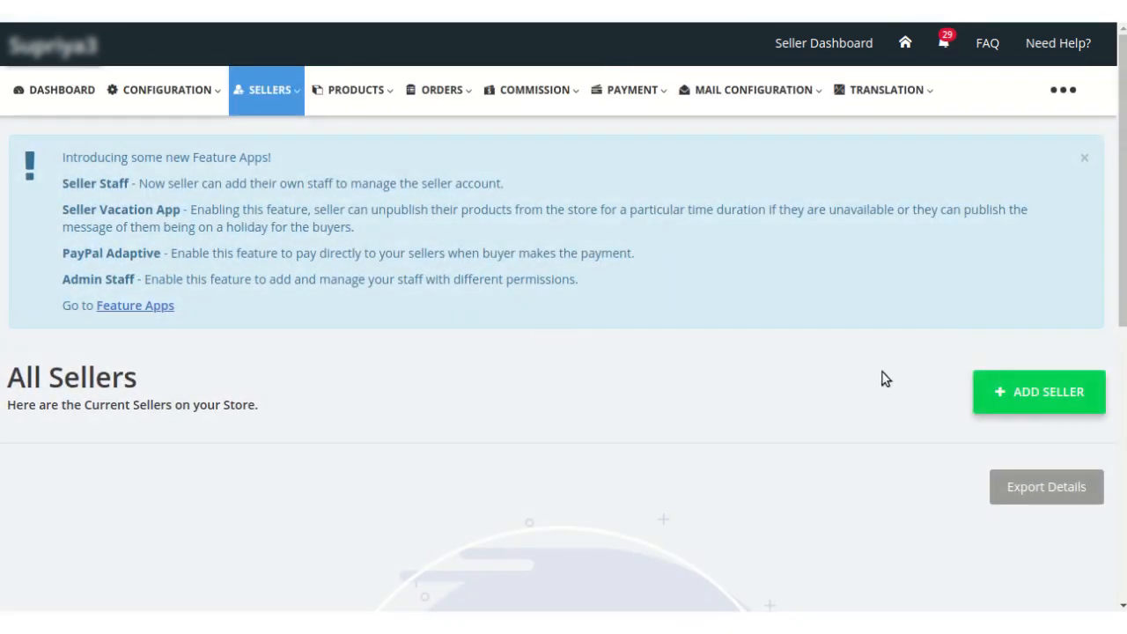
click(1083, 157)
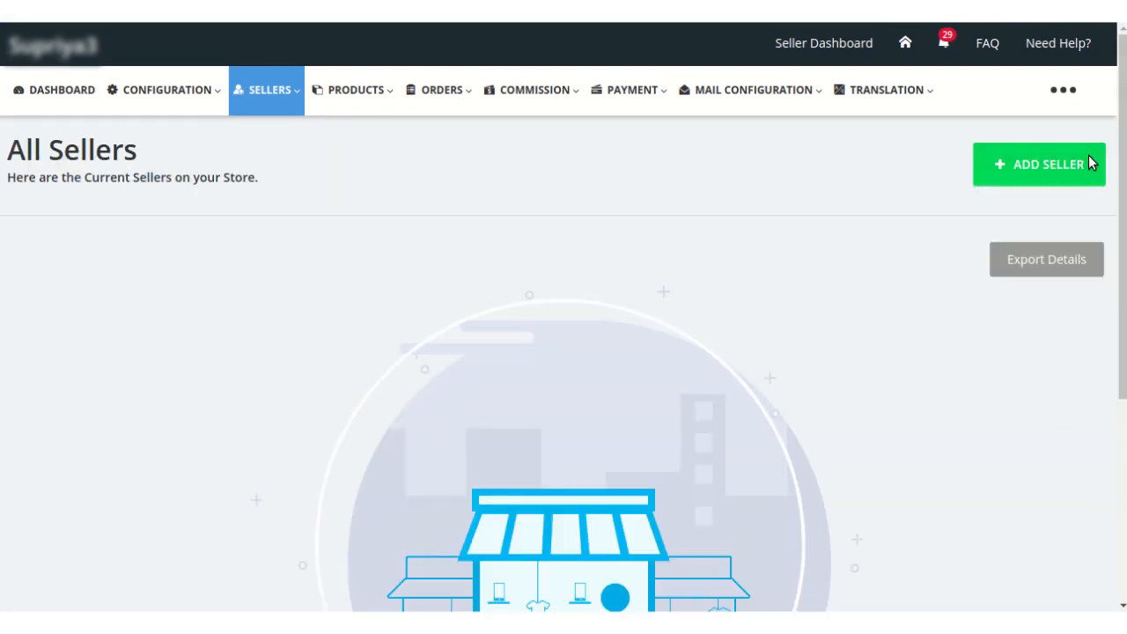
scroll(down, 3)
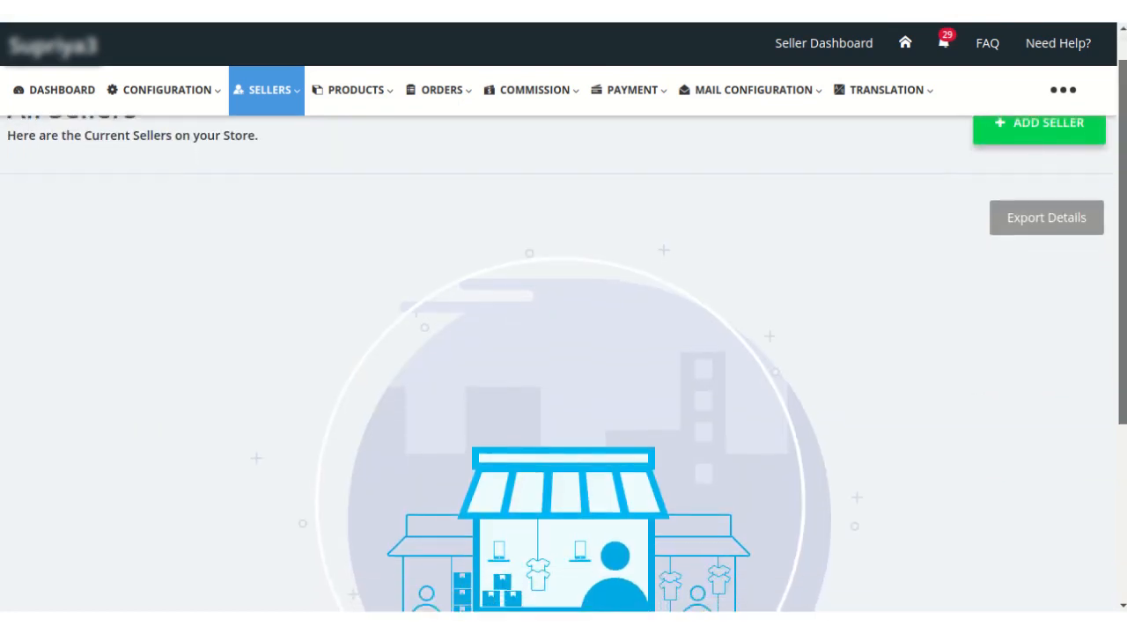
scroll(up, 3)
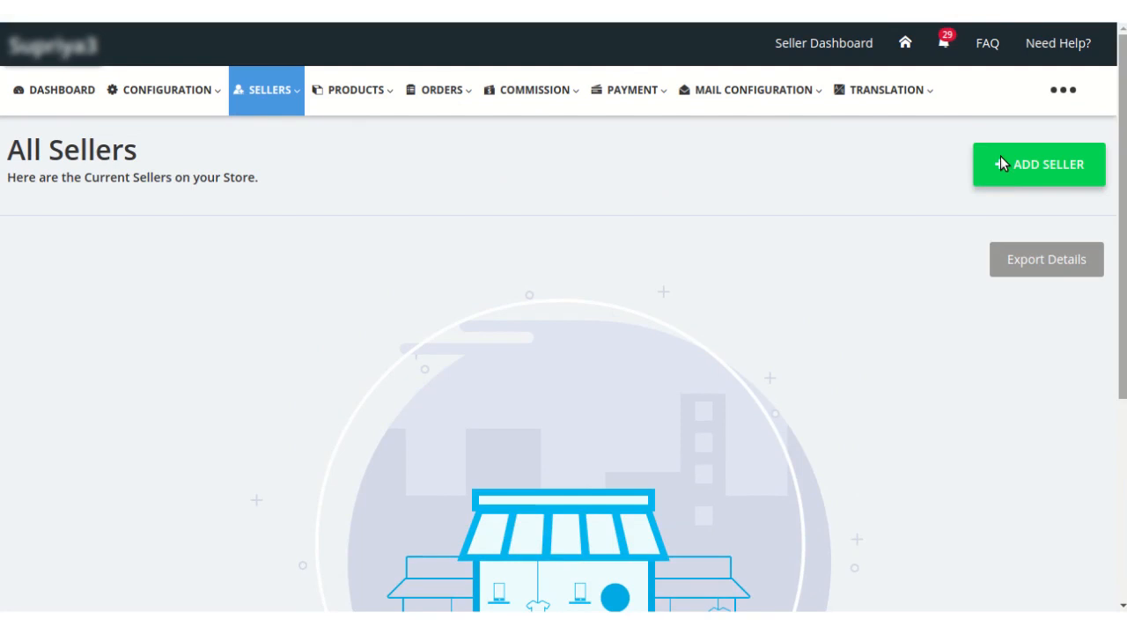
mouse_move(988, 173)
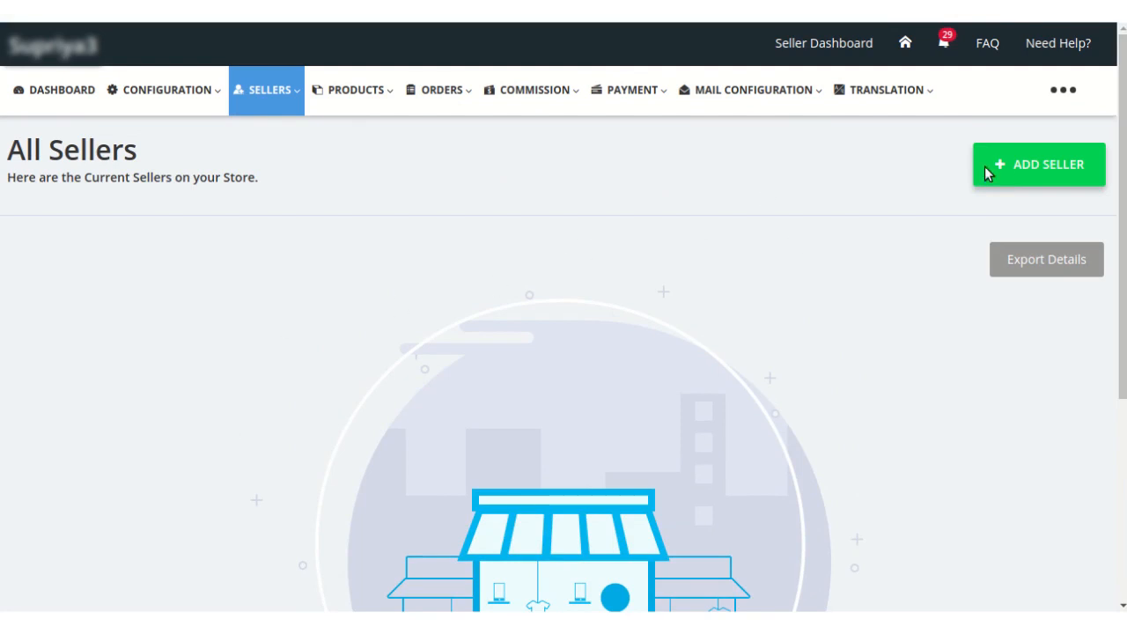
mouse_move(423, 226)
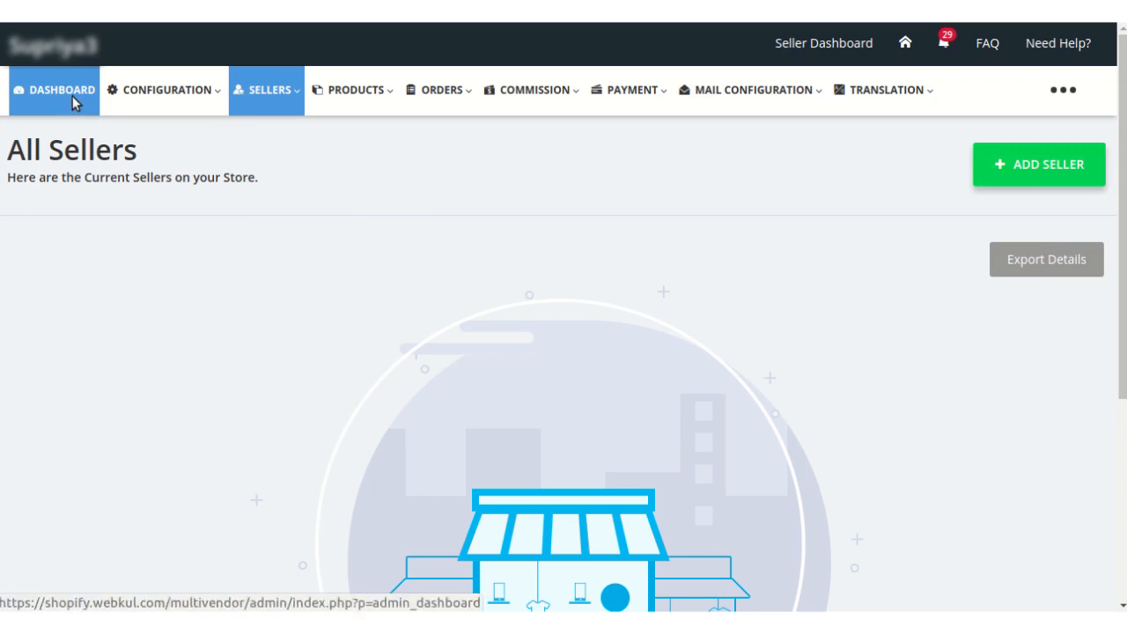
Open the admin Dashboard and review its zero sellers, products, orders and $0.00 earnings panels.
click(62, 89)
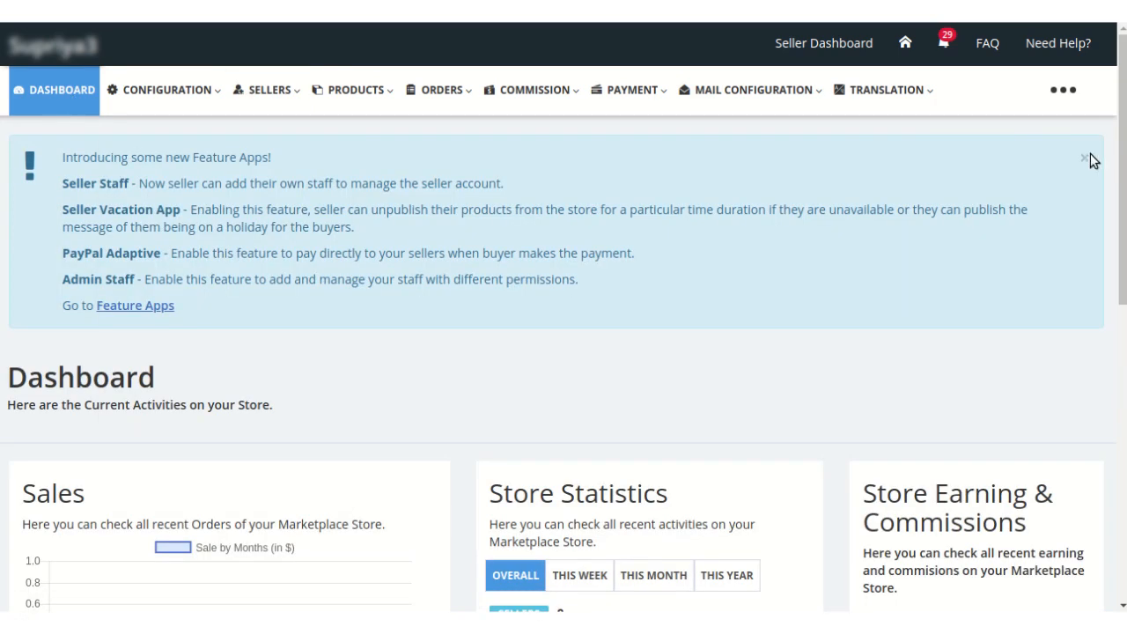
scroll(down, 3)
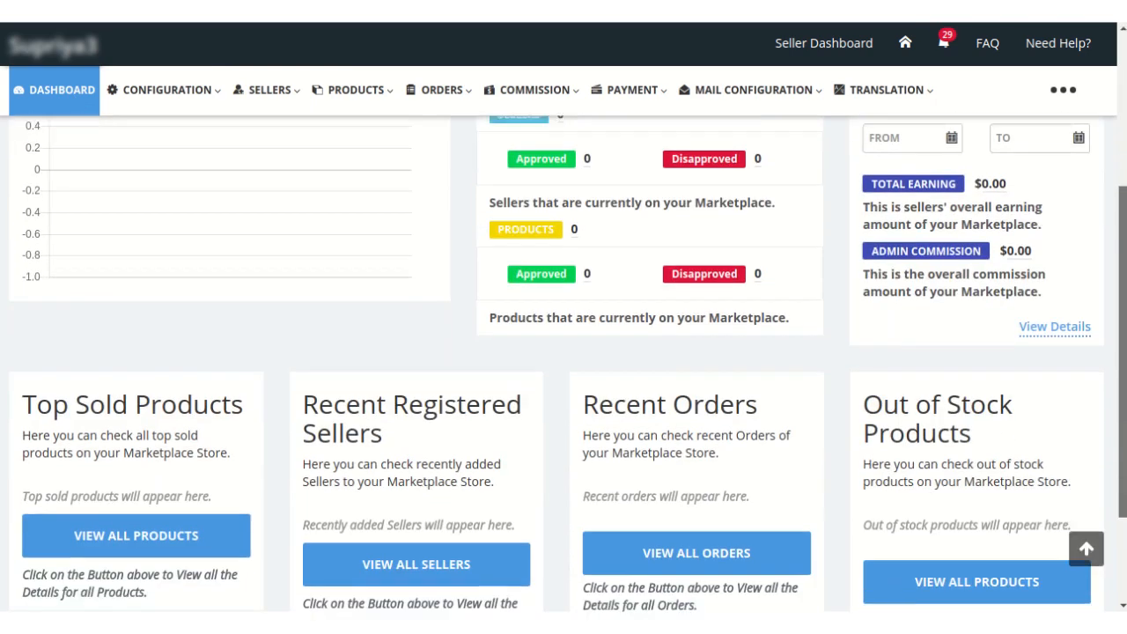
scroll(up, 3)
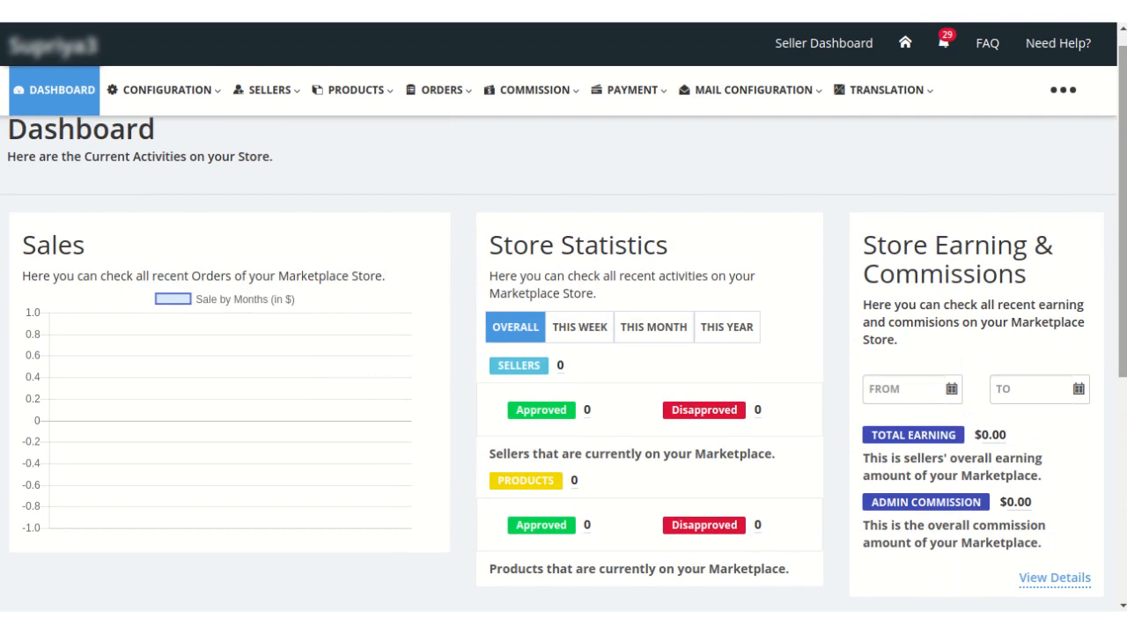
scroll(down, 3)
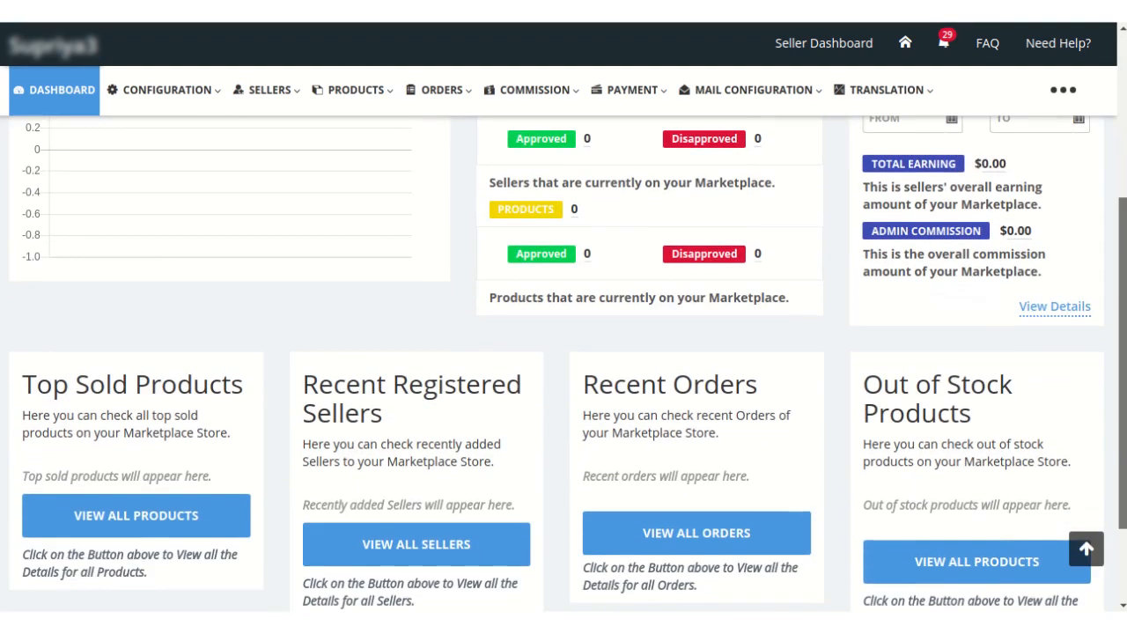
scroll(up, 3)
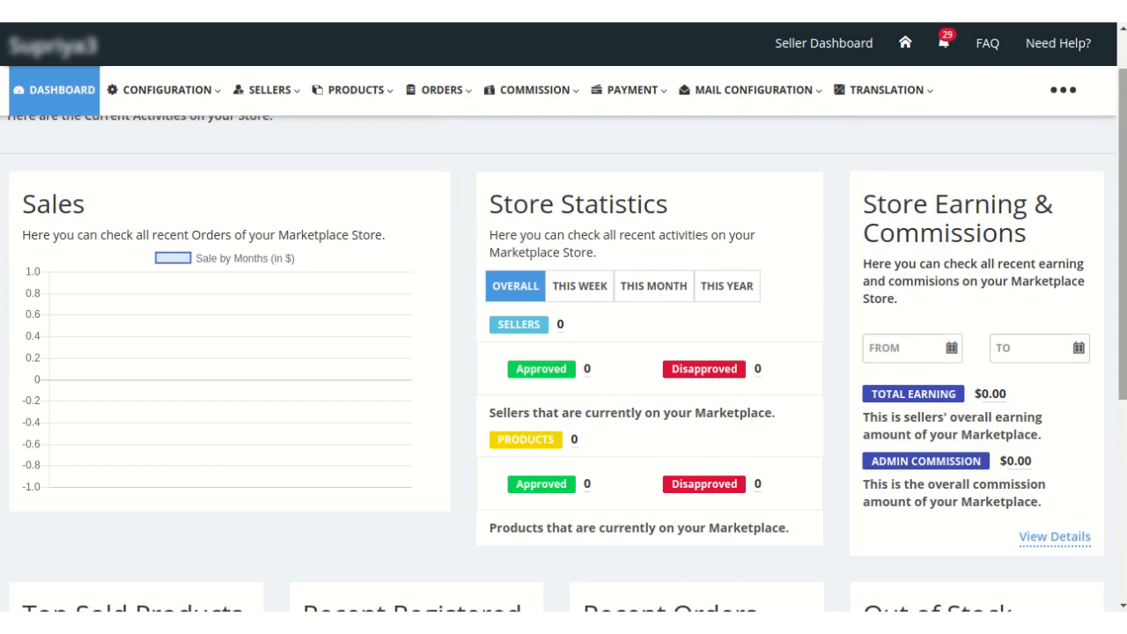
scroll(down, 3)
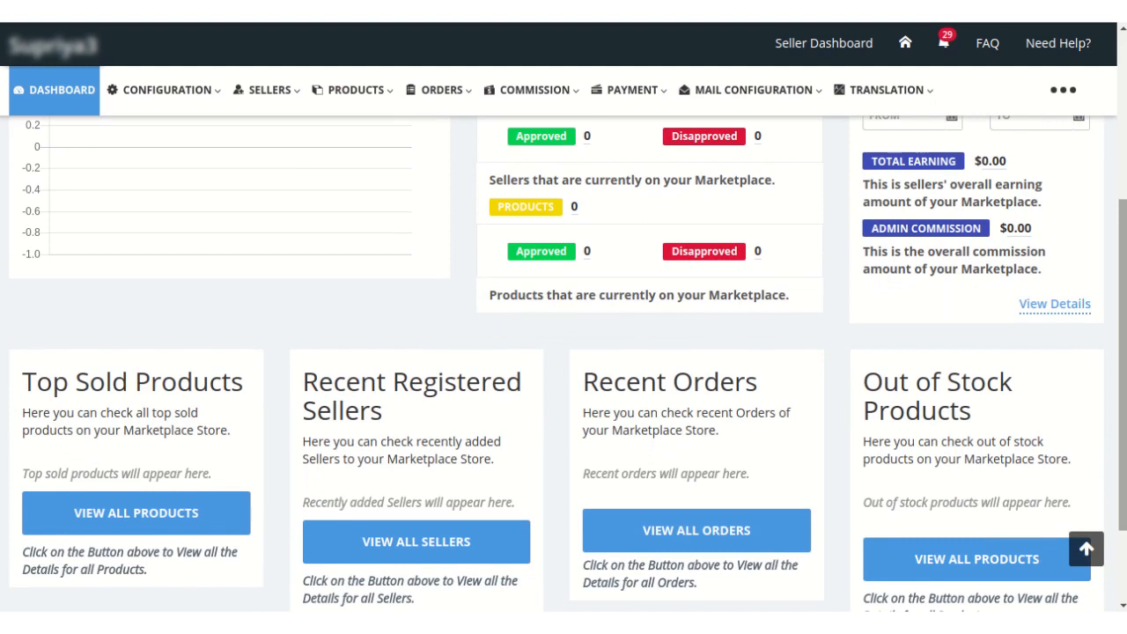
scroll(up, 3)
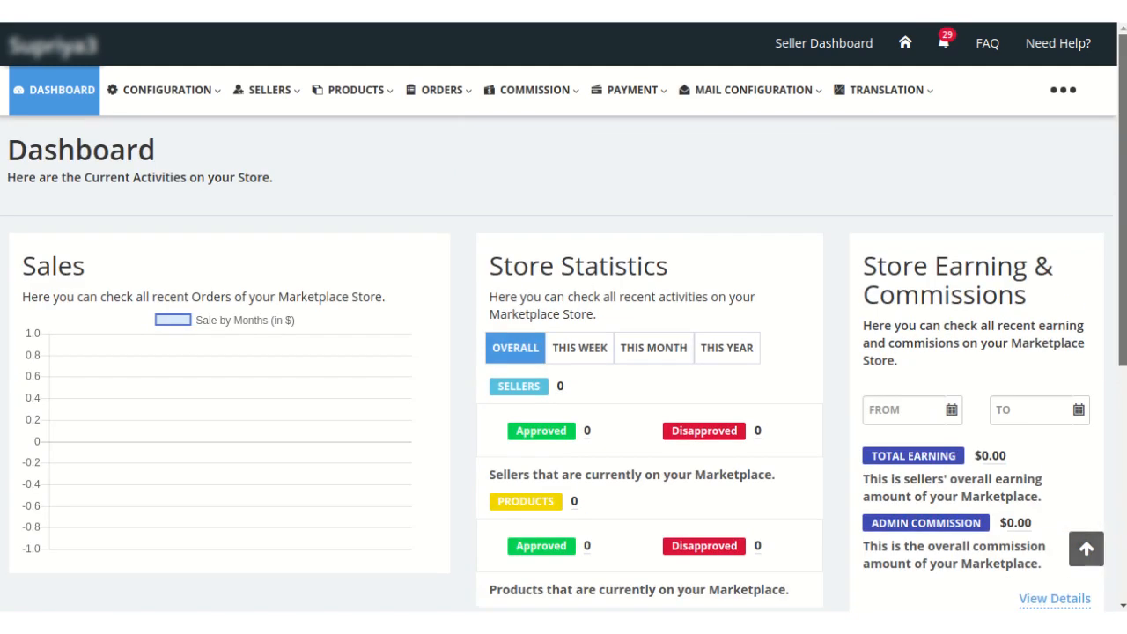
mouse_move(740, 199)
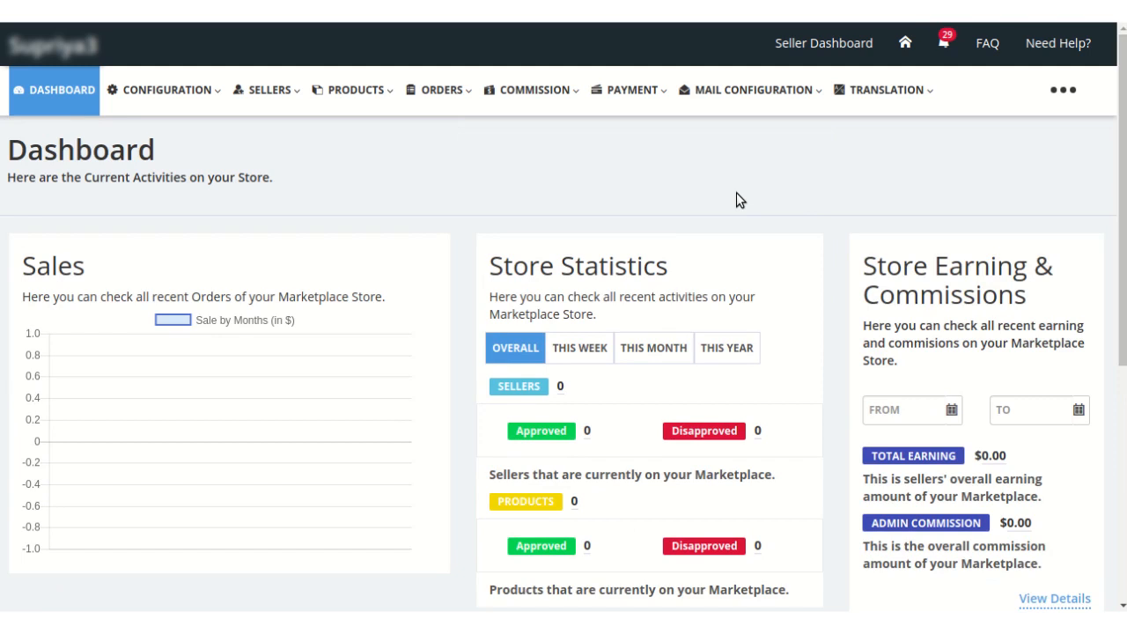
mouse_move(339, 292)
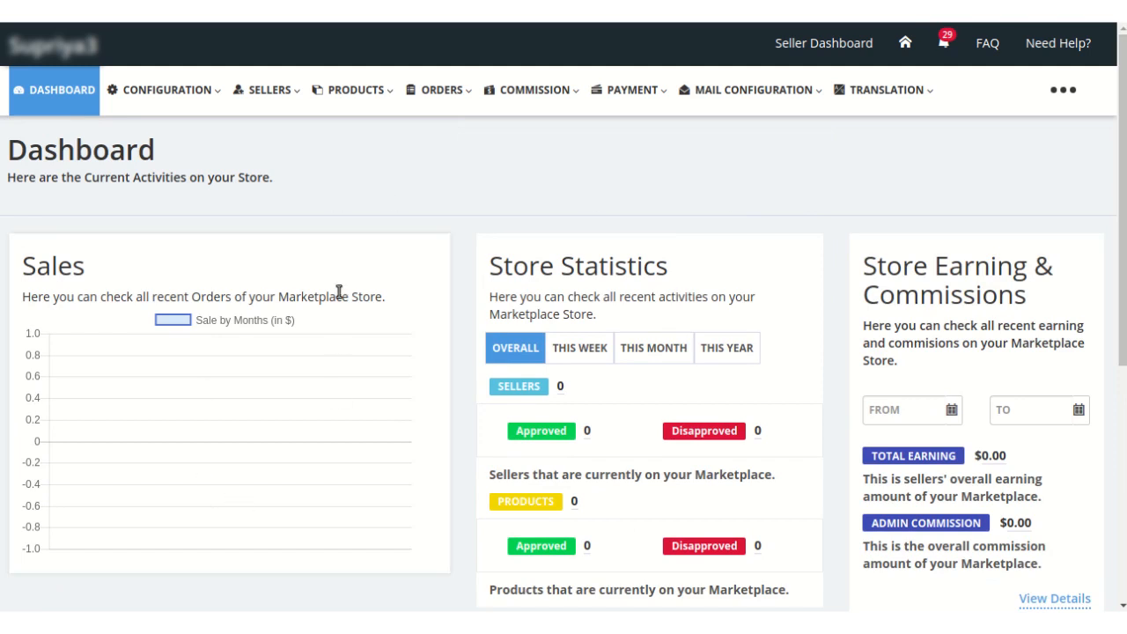
mouse_move(819, 154)
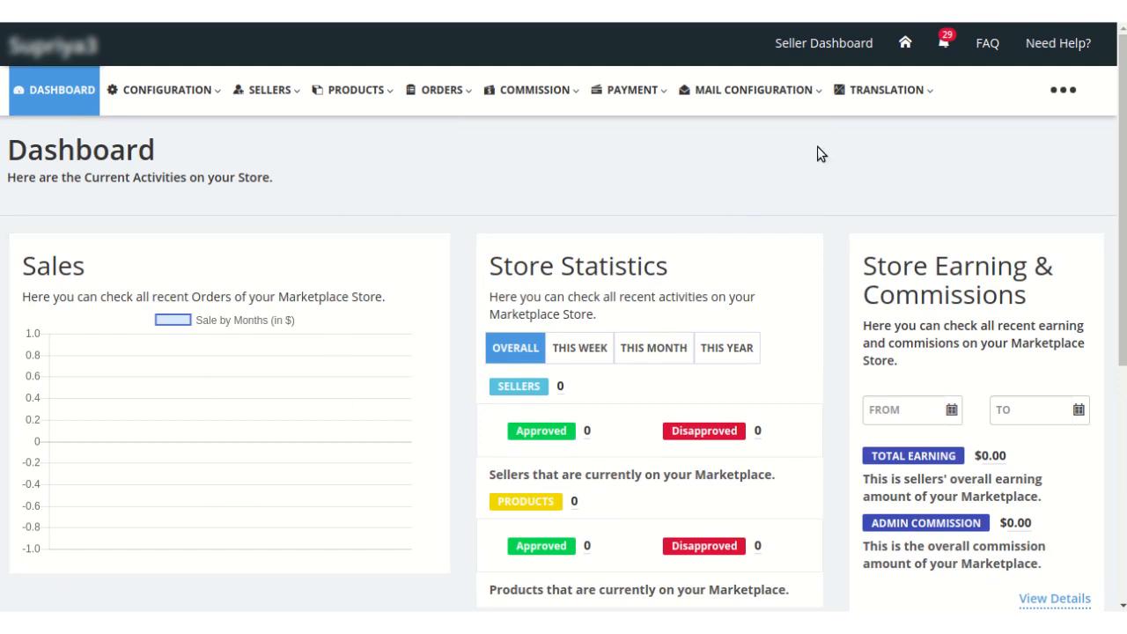